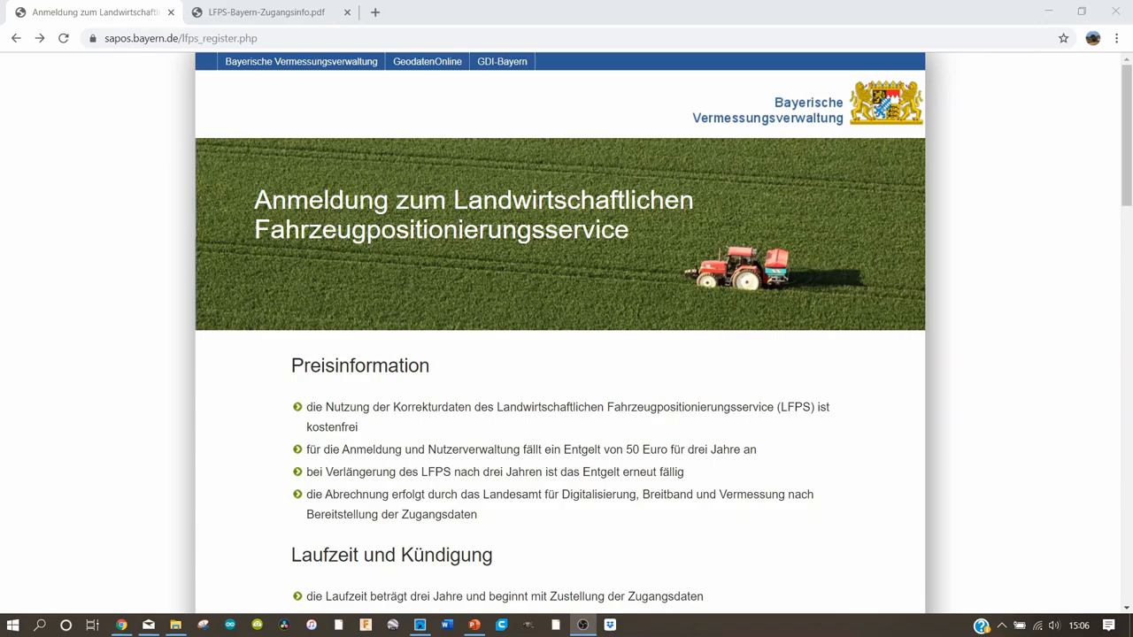
{"action": "mouse_move", "coordinate": [692, 337]}
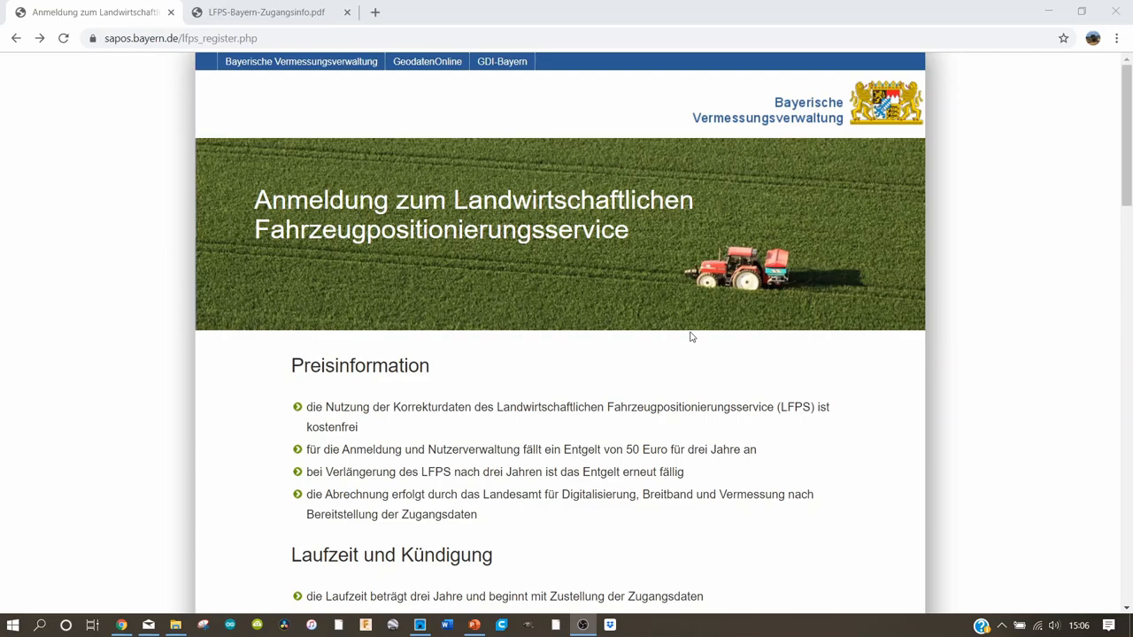
- Scroll the Ntrip.PNG table: fps-rtk.bayern.de, port 2101, FPS_BY_RTCM3_2G and FPS_BY_RTCM3_3G mountpoints
{"action": "scroll", "scroll_direction": "down", "scroll_amount": 3}
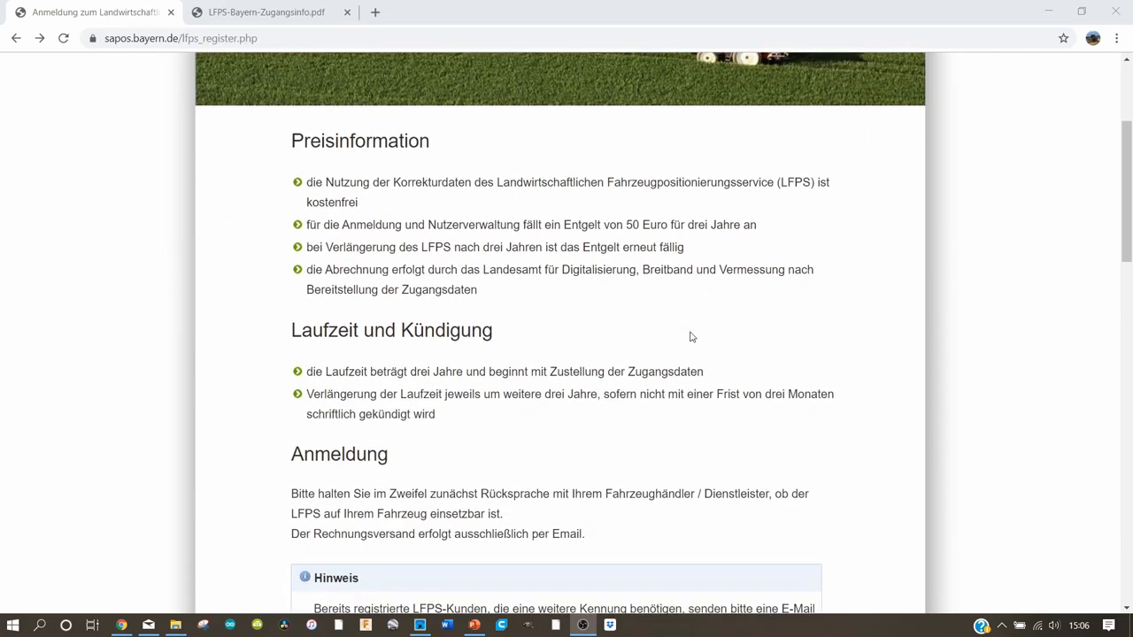
{"action": "scroll", "scroll_direction": "down", "scroll_amount": 3}
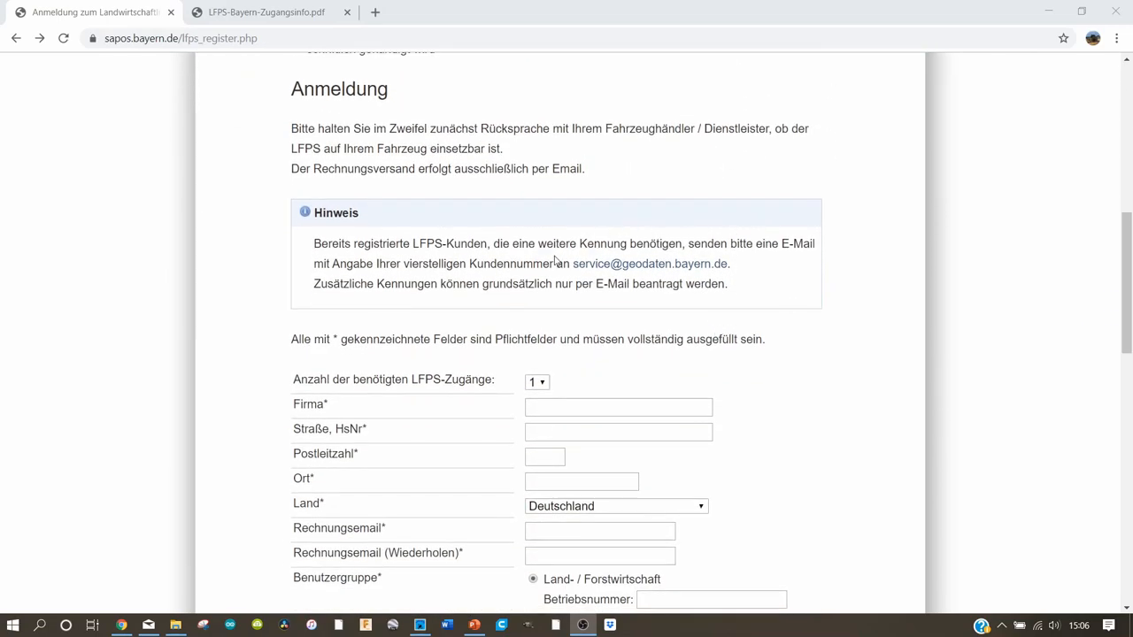
{"action": "scroll", "scroll_direction": "down", "scroll_amount": 3}
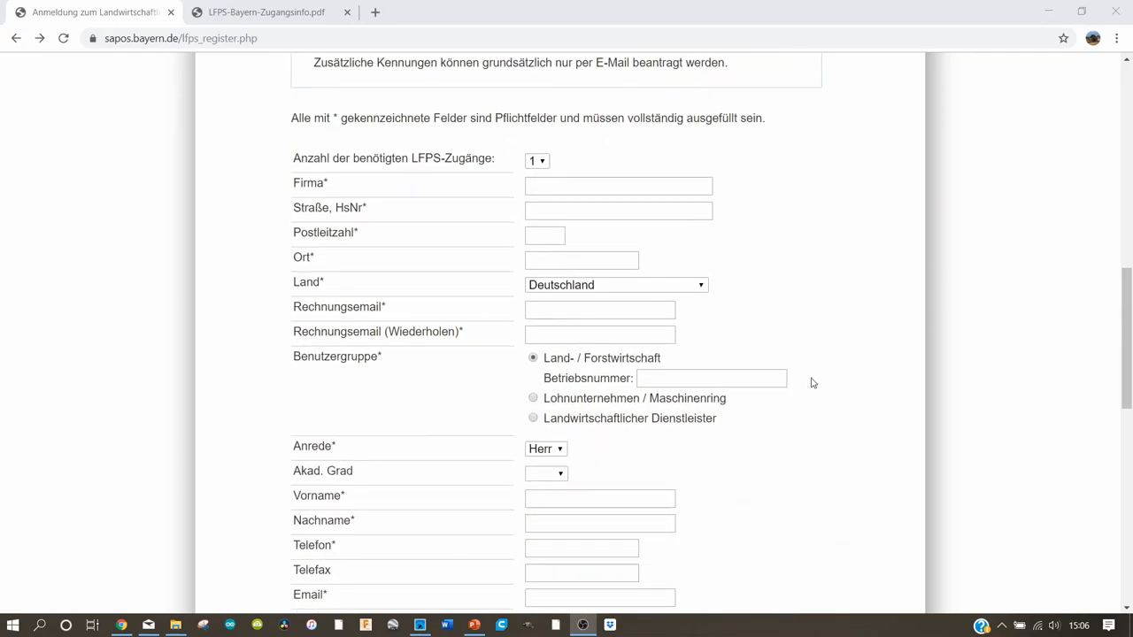
{"action": "scroll", "scroll_direction": "down", "scroll_amount": 3}
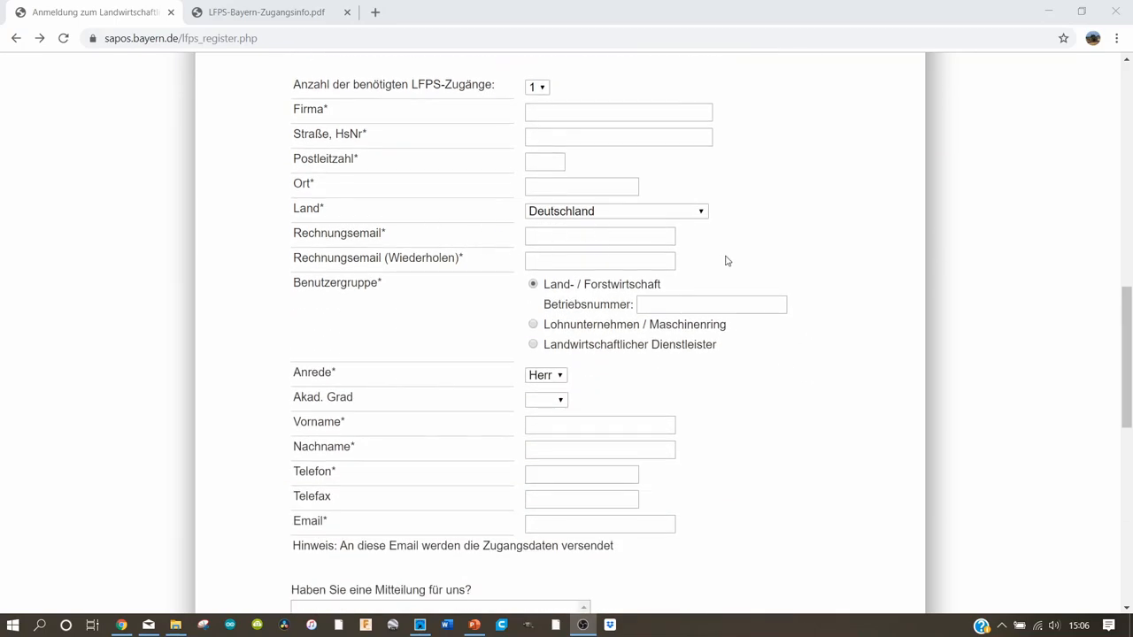
{"action": "mouse_move", "coordinate": [779, 387]}
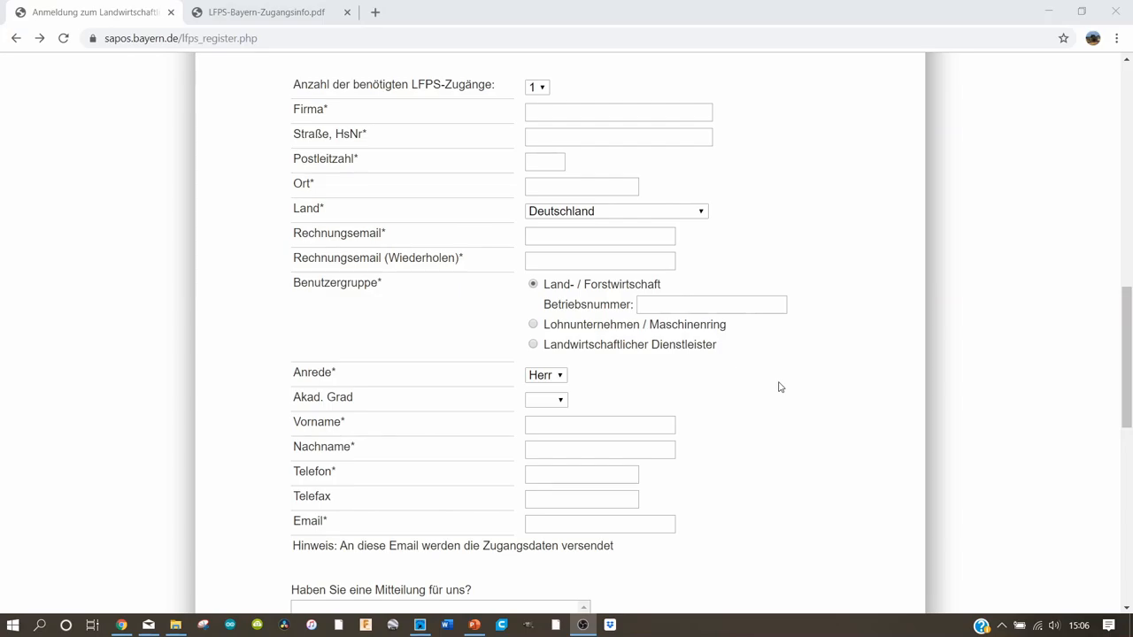
{"action": "scroll", "scroll_direction": "down", "scroll_amount": 3}
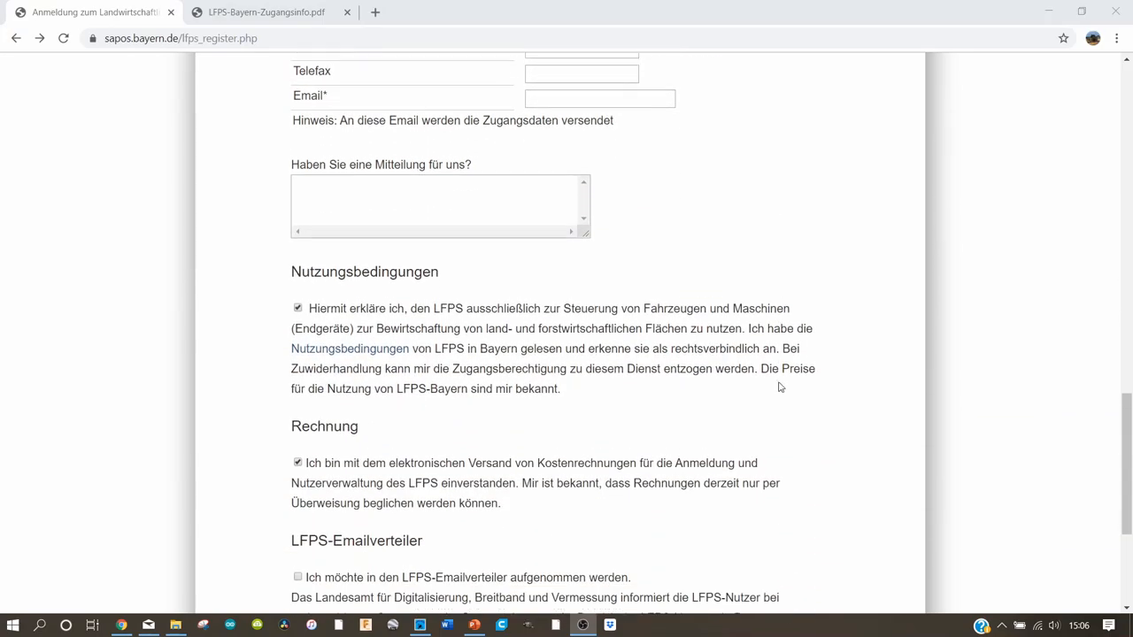
{"action": "scroll", "scroll_direction": "down", "scroll_amount": 3}
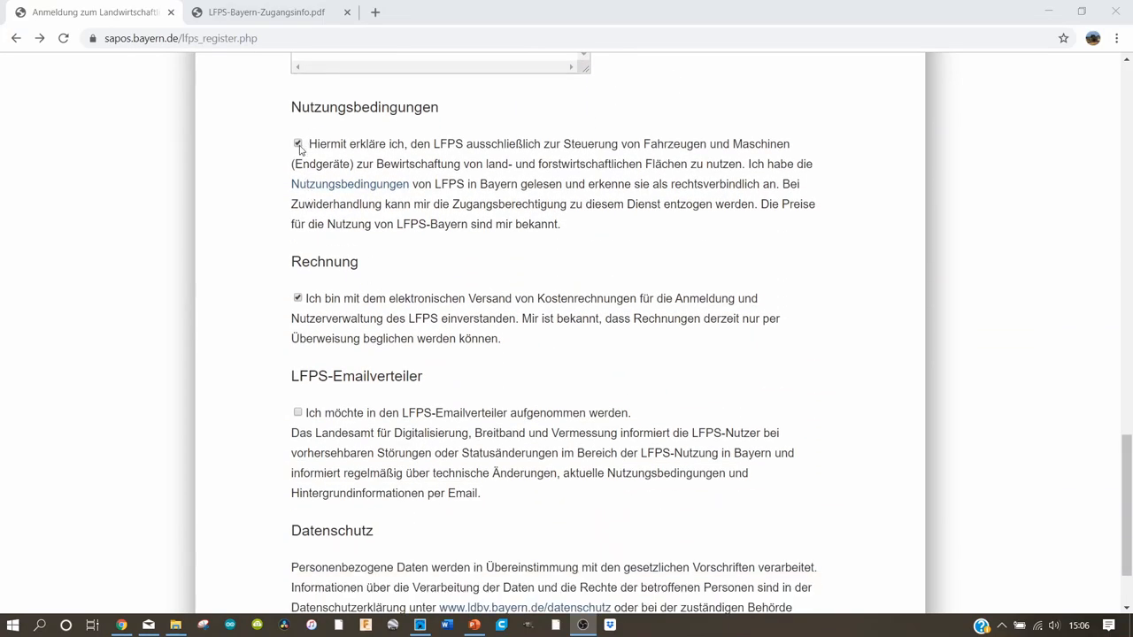
{"action": "scroll", "scroll_direction": "down", "scroll_amount": 3}
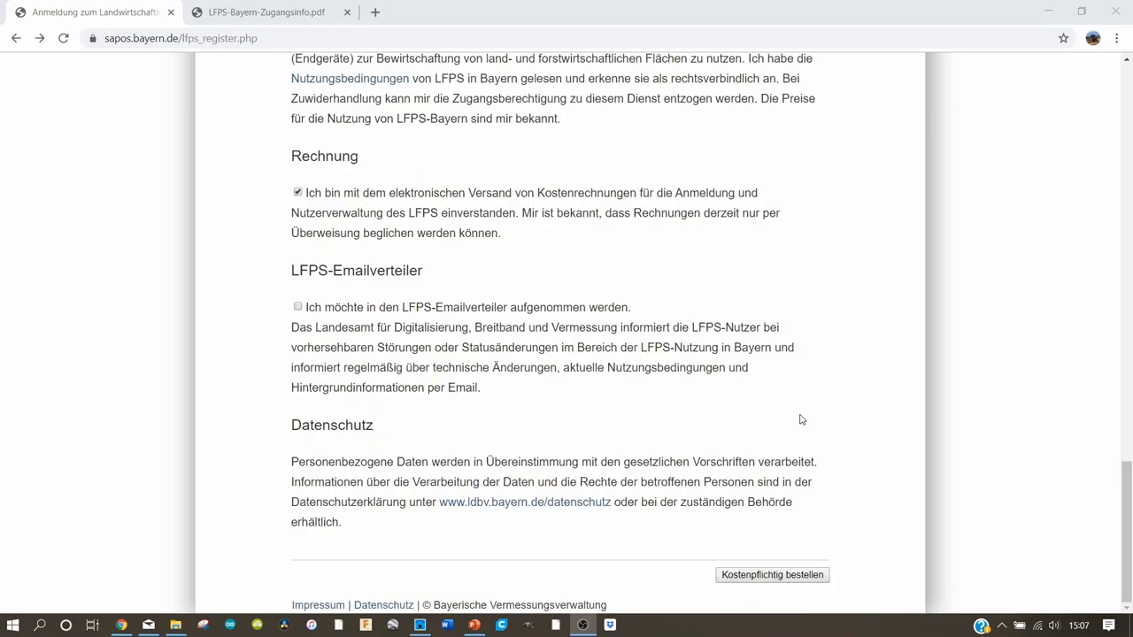
{"action": "mouse_move", "coordinate": [796, 548]}
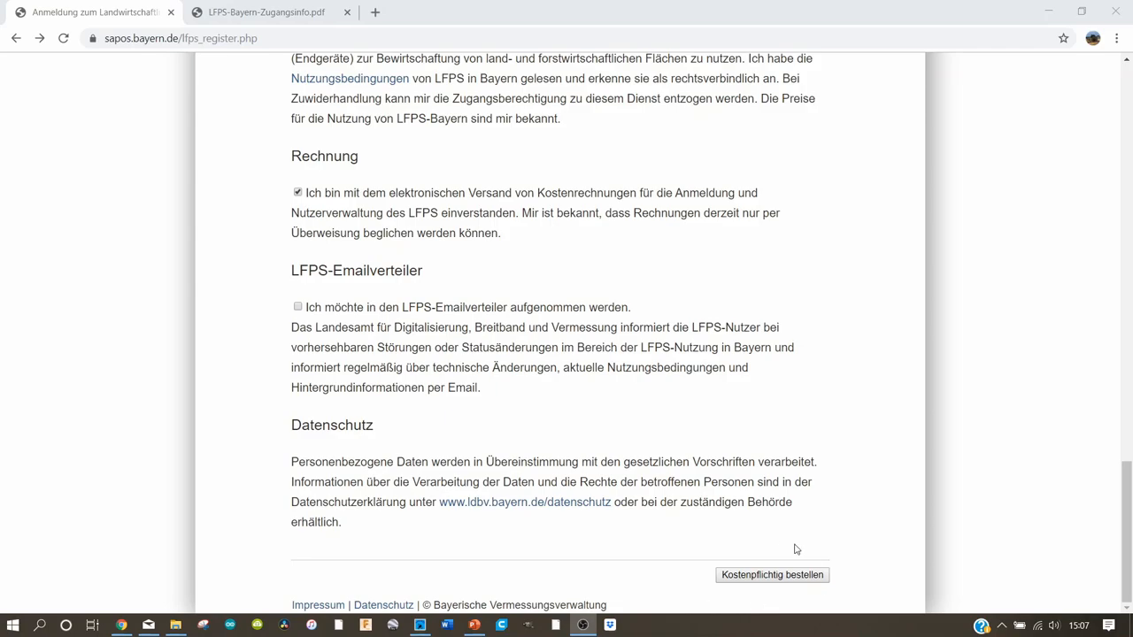
{"action": "scroll", "scroll_direction": "up", "scroll_amount": 3}
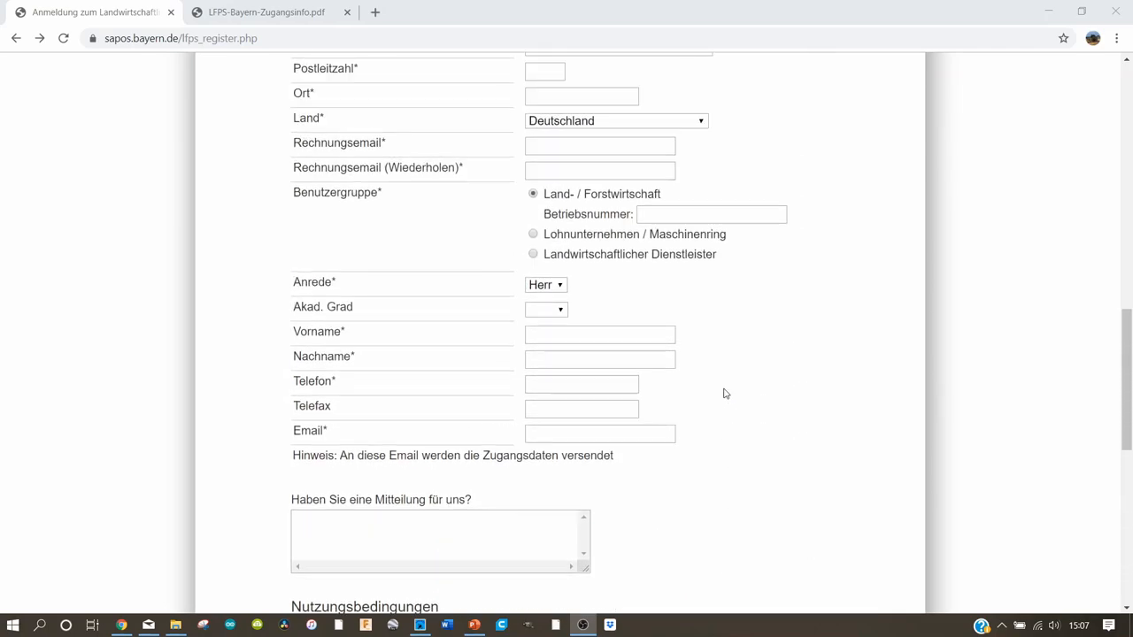
{"action": "scroll", "scroll_direction": "up", "scroll_amount": 3}
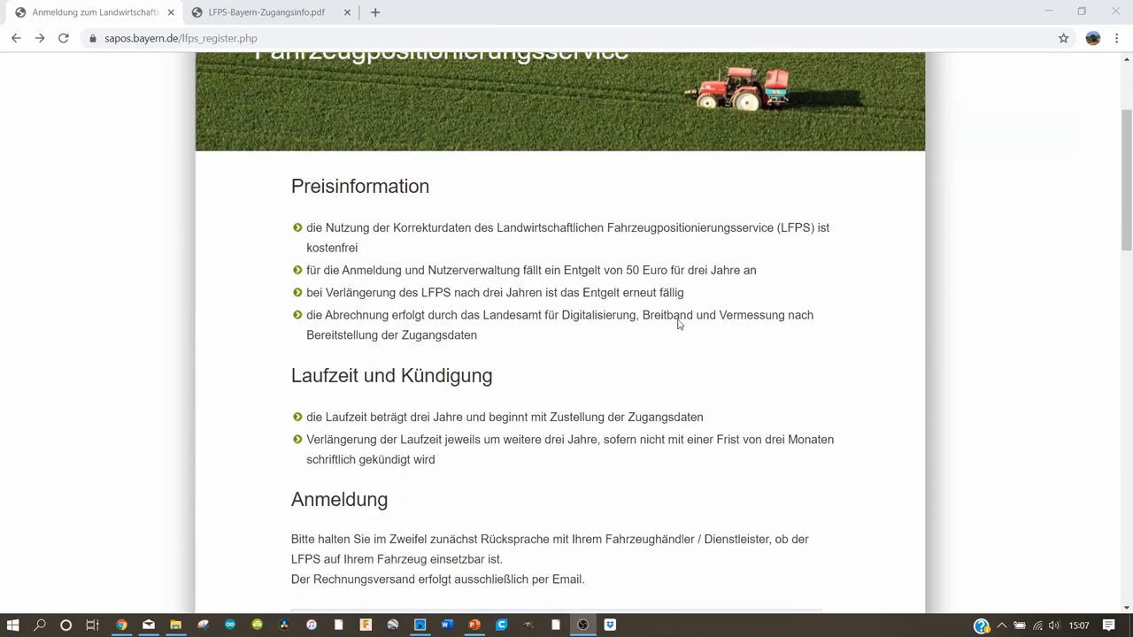
{"action": "mouse_move", "coordinate": [598, 290]}
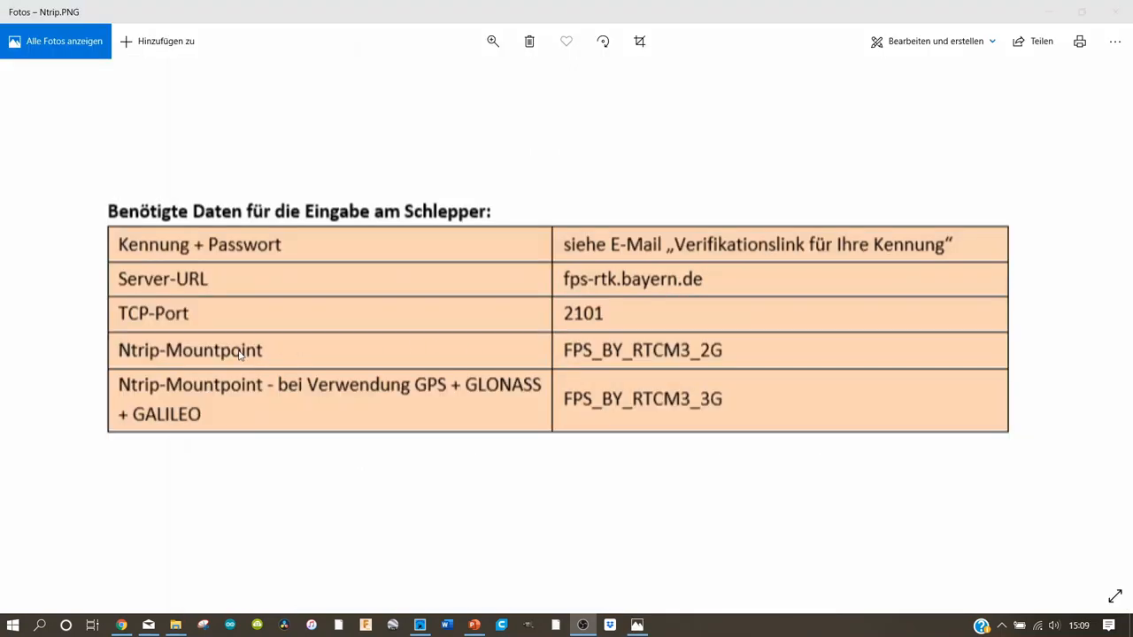
{"action": "mouse_move", "coordinate": [25, 376]}
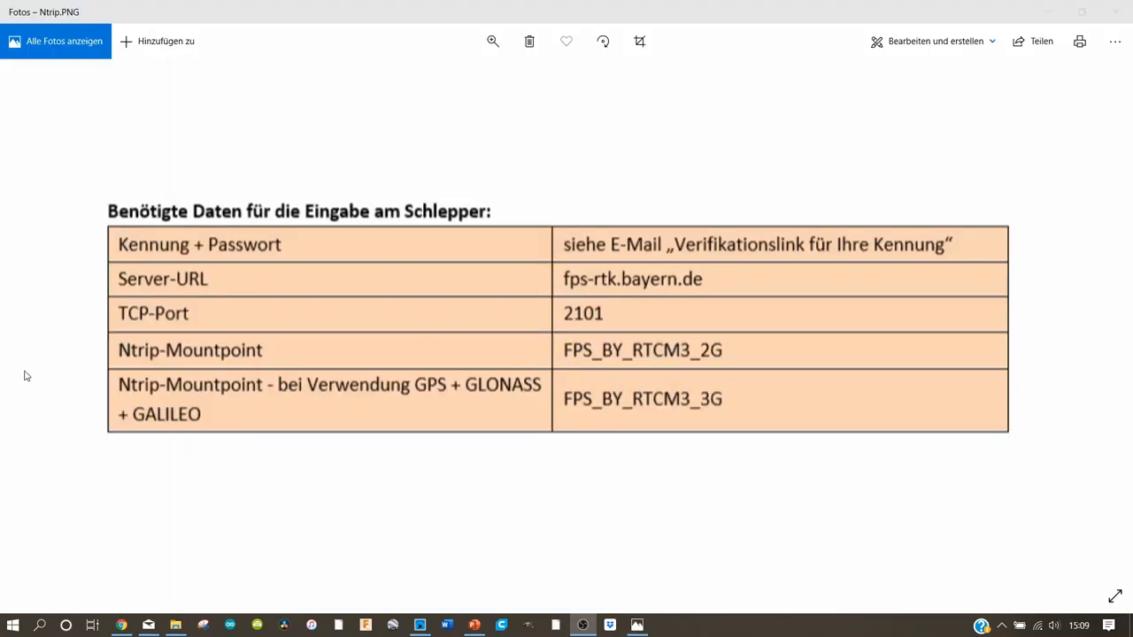
{"action": "mouse_move", "coordinate": [124, 173]}
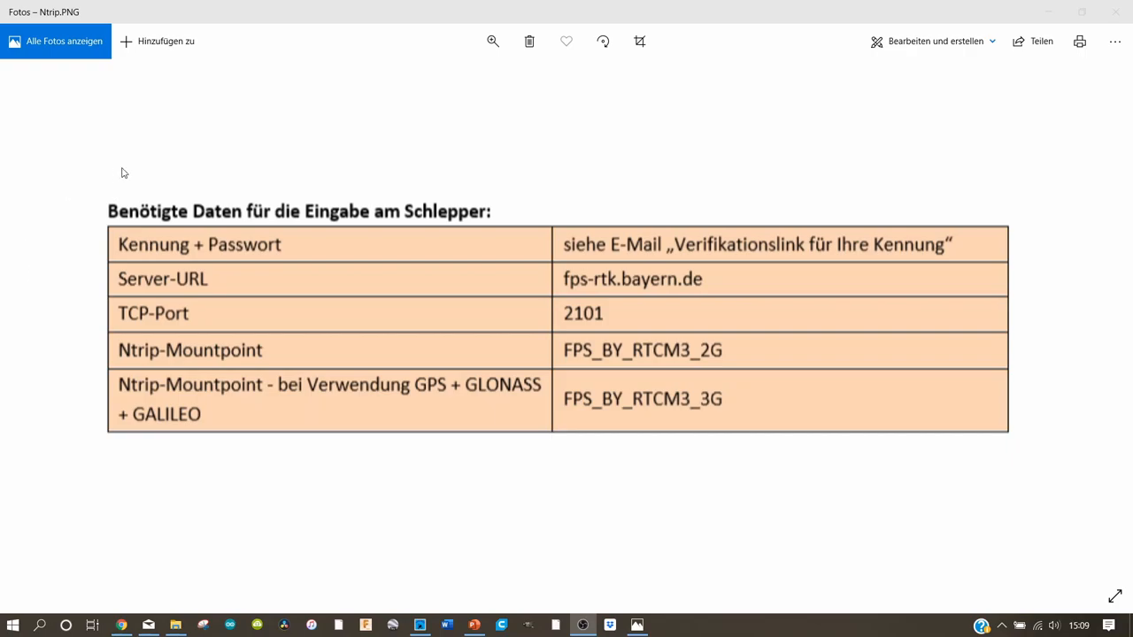
{"action": "mouse_move", "coordinate": [616, 484]}
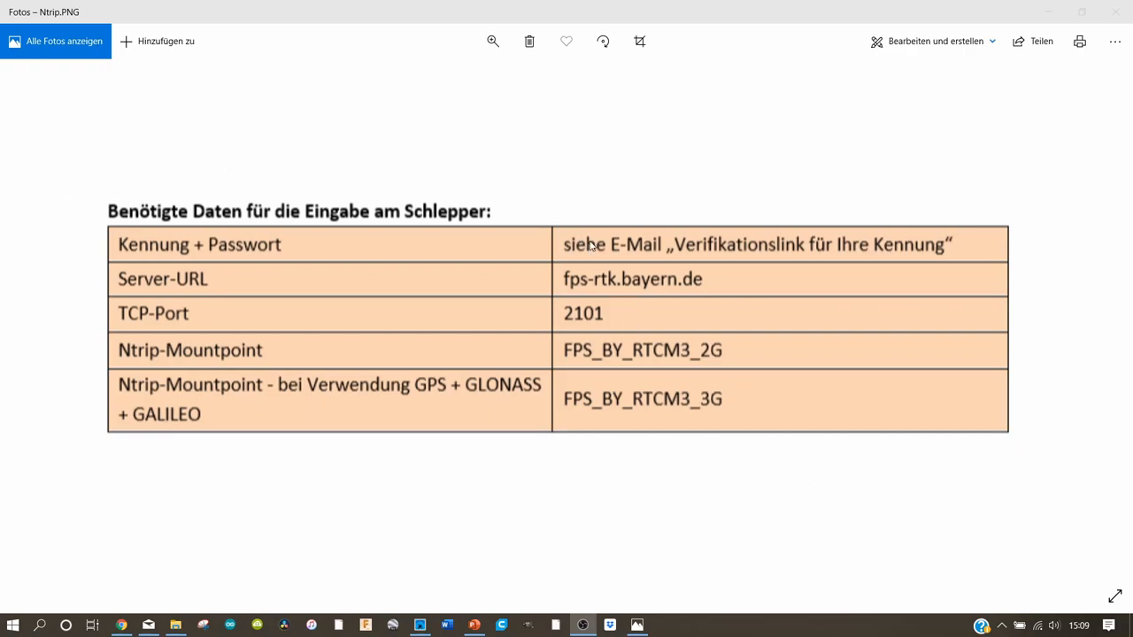
{"action": "mouse_move", "coordinate": [967, 246]}
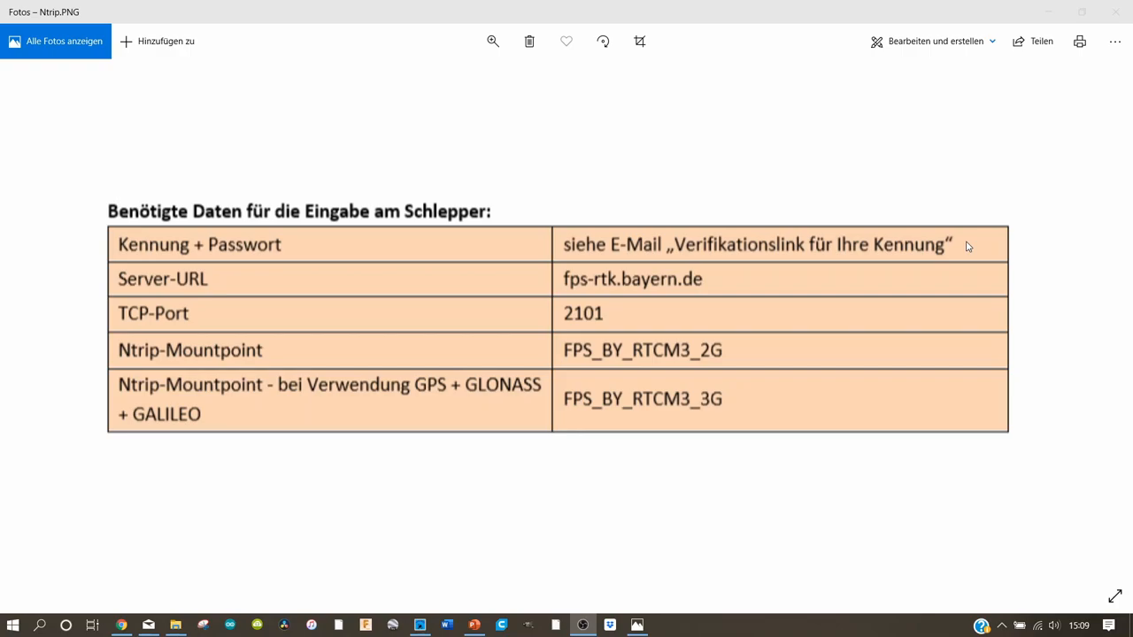
{"action": "mouse_move", "coordinate": [80, 464]}
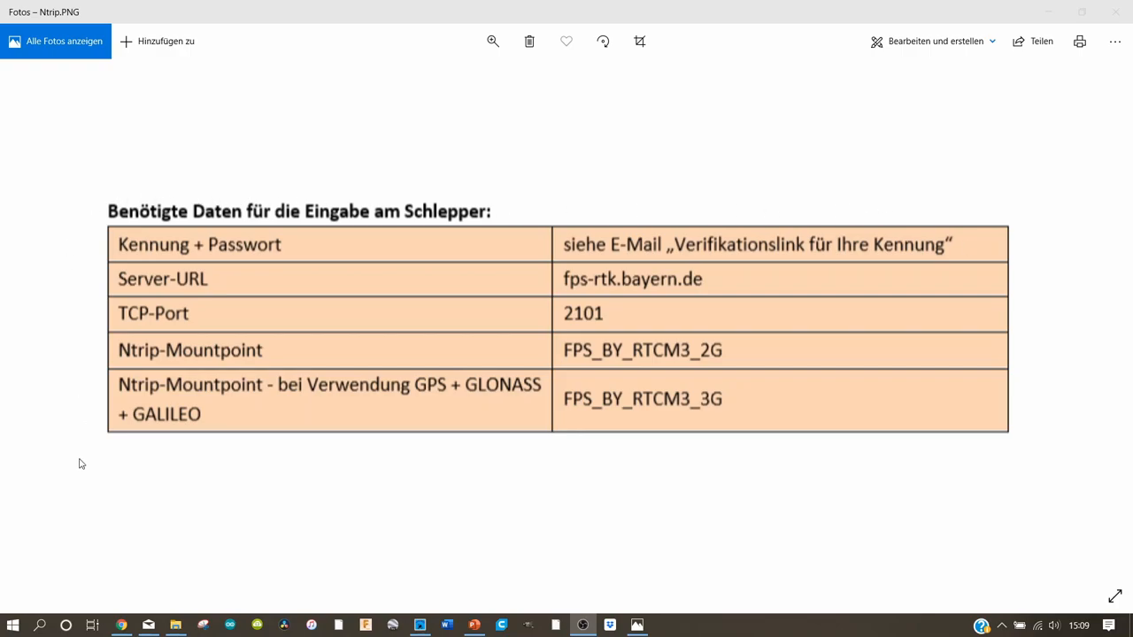
{"action": "mouse_move", "coordinate": [904, 152]}
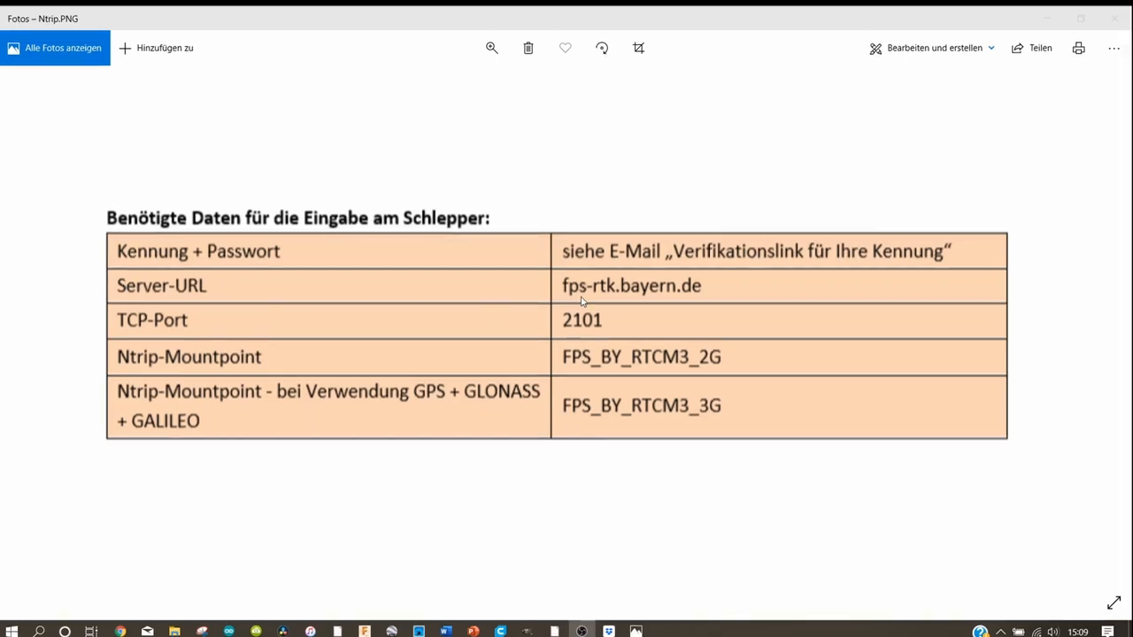
{"action": "mouse_move", "coordinate": [673, 288]}
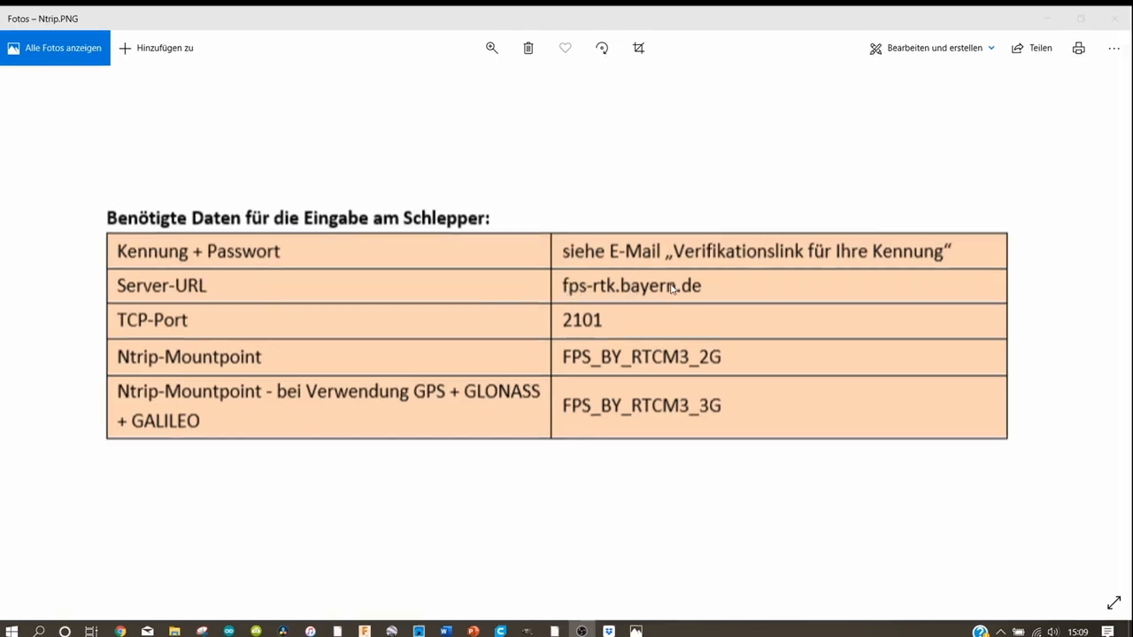
{"action": "mouse_move", "coordinate": [593, 299]}
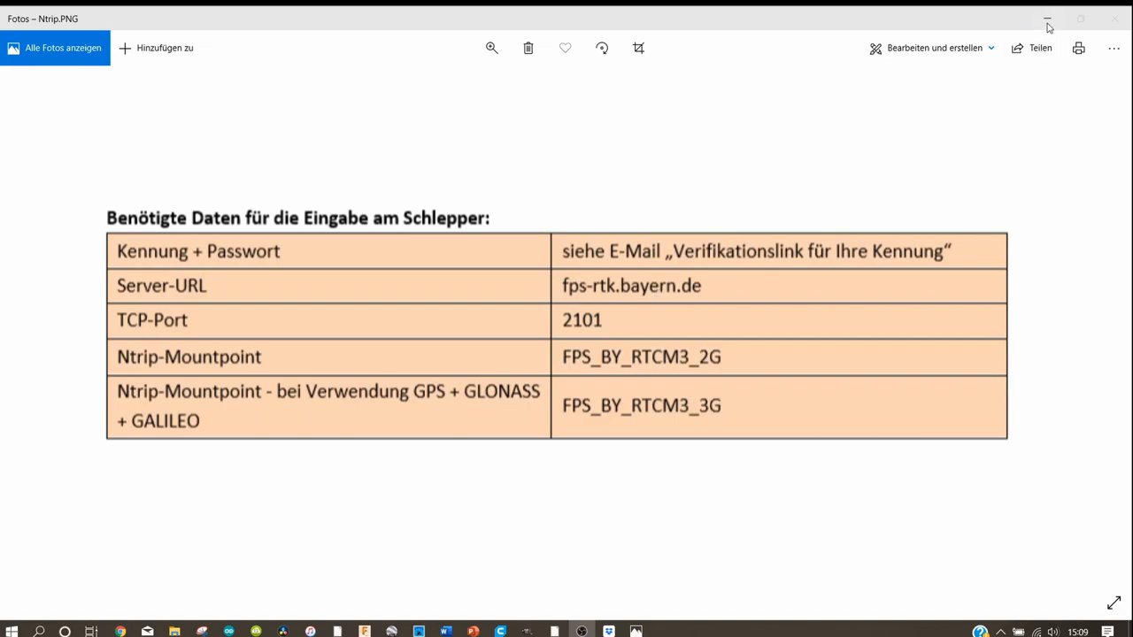
- Minimize Photos and scroll the LFPS-Bayern-Zugangsinfo.pdf to the alternative IP 195.200.70.200
{"action": "left_click", "coordinate": [1047, 18]}
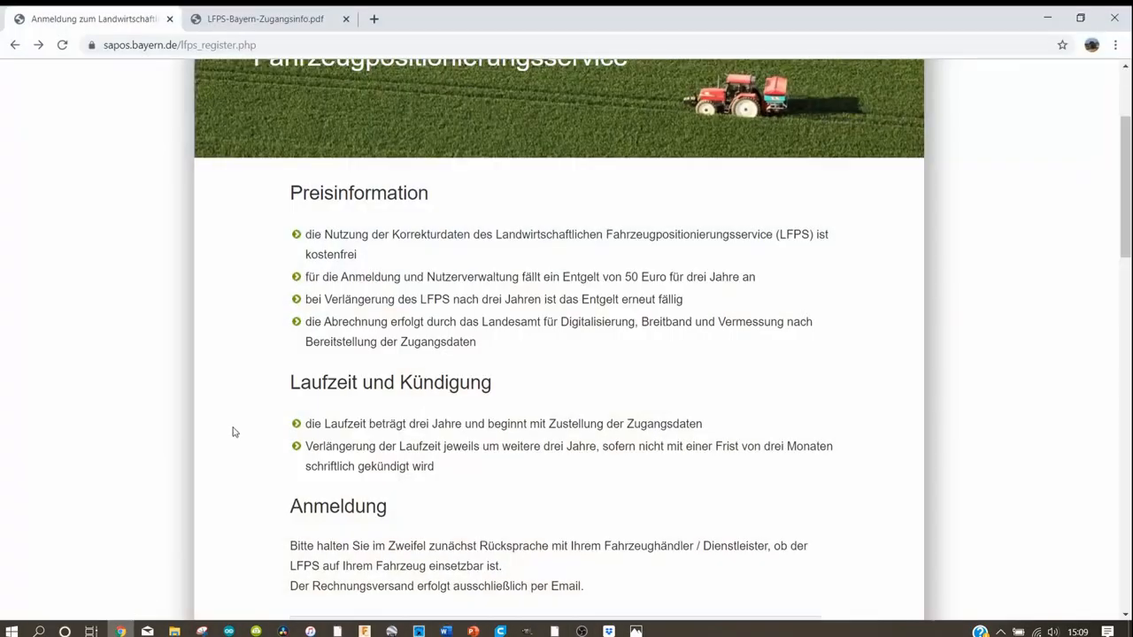
{"action": "left_click", "coordinate": [265, 19]}
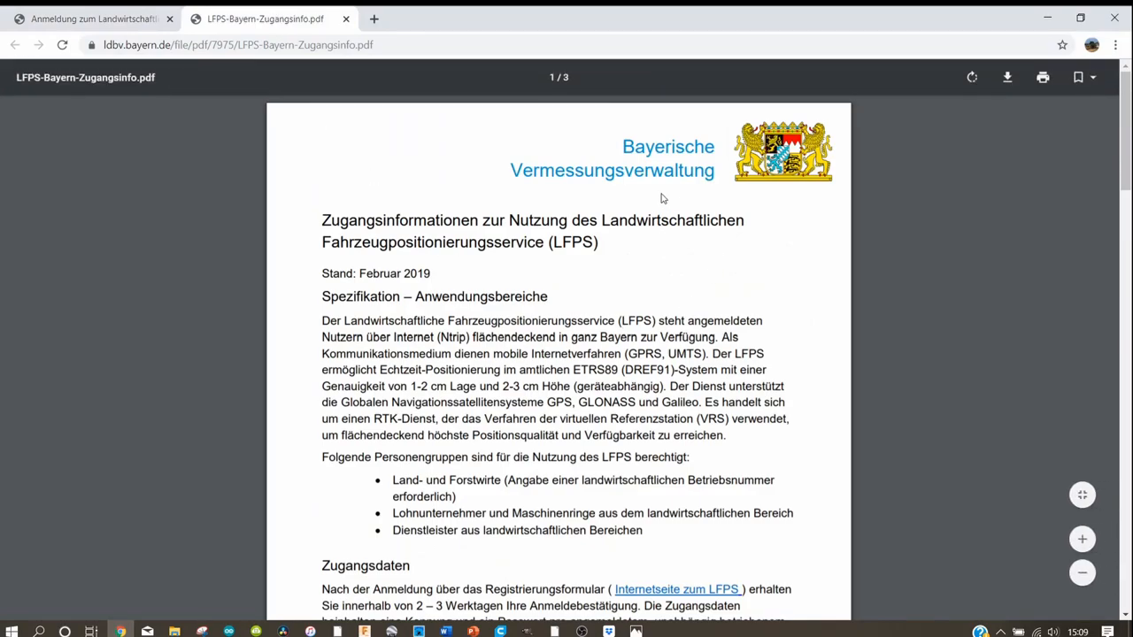
{"action": "mouse_move", "coordinate": [608, 316]}
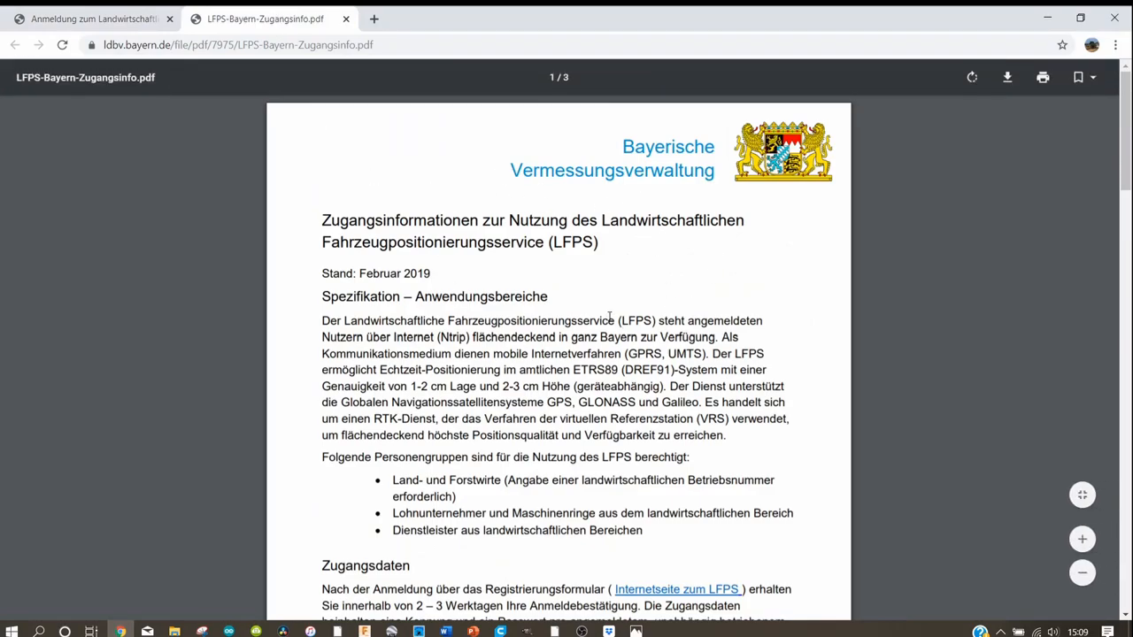
{"action": "scroll", "scroll_direction": "down", "scroll_amount": 3}
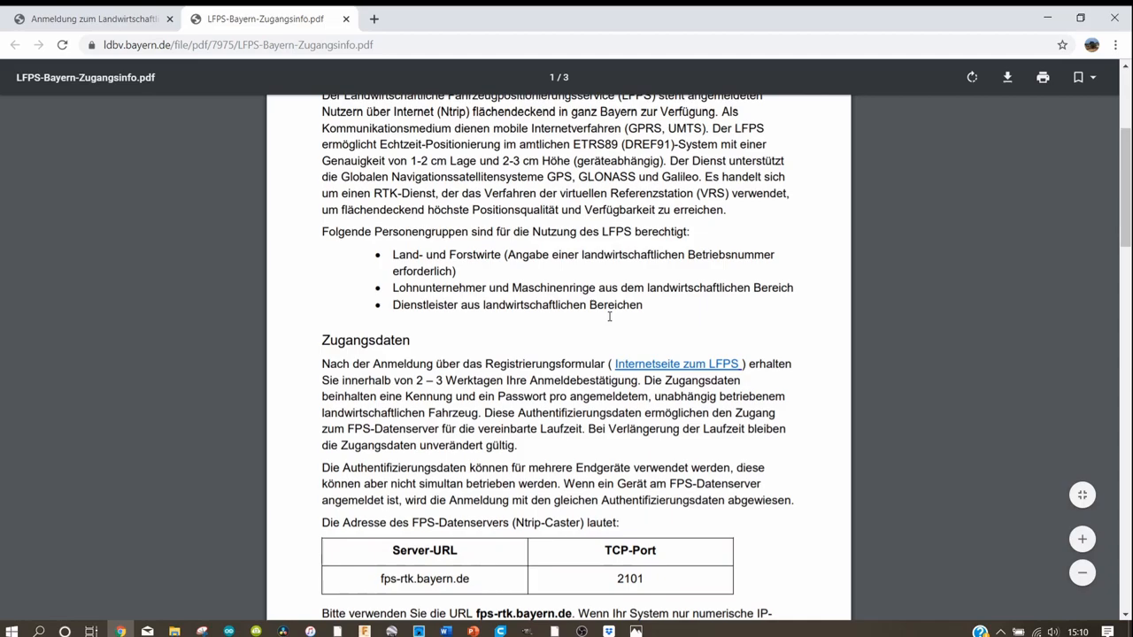
{"action": "scroll", "scroll_direction": "down", "scroll_amount": 3}
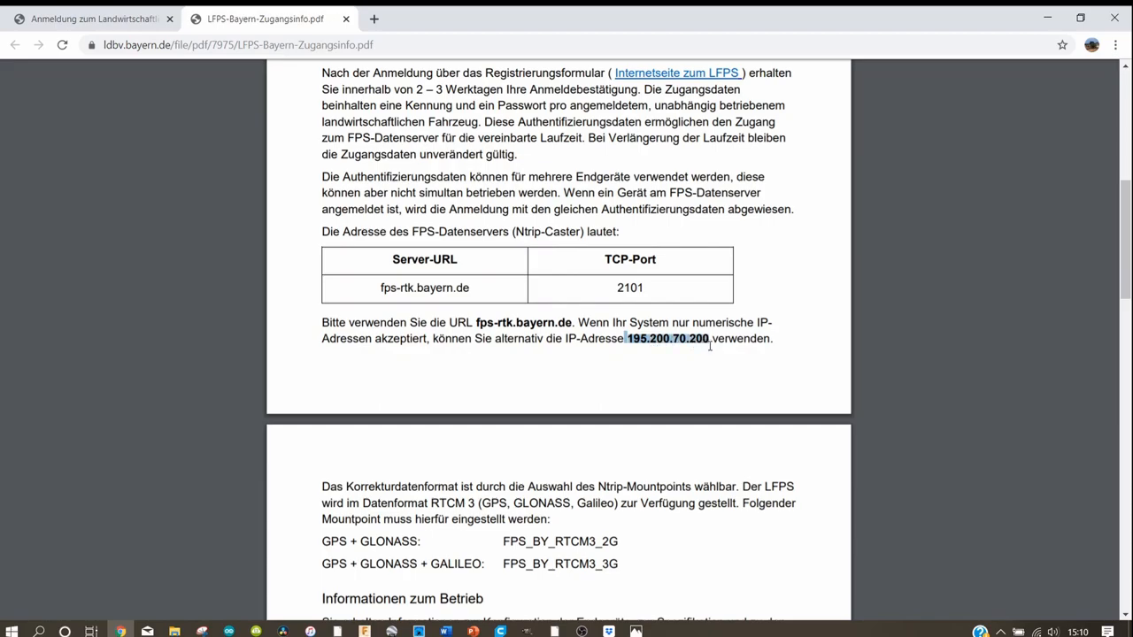
{"action": "mouse_move", "coordinate": [691, 399]}
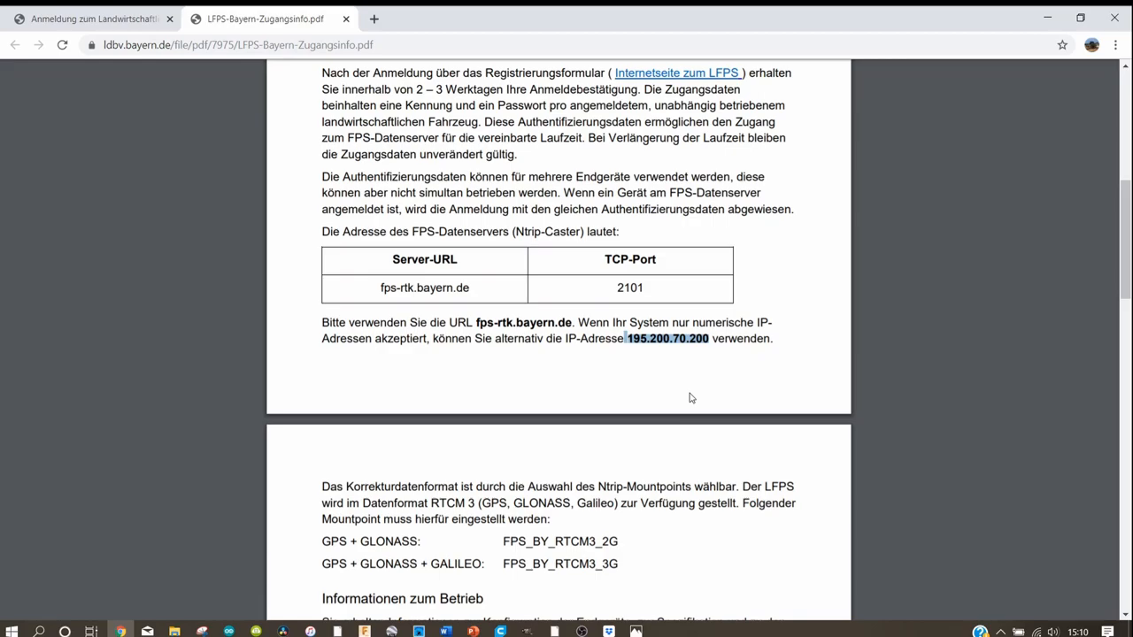
{"action": "mouse_move", "coordinate": [704, 258]}
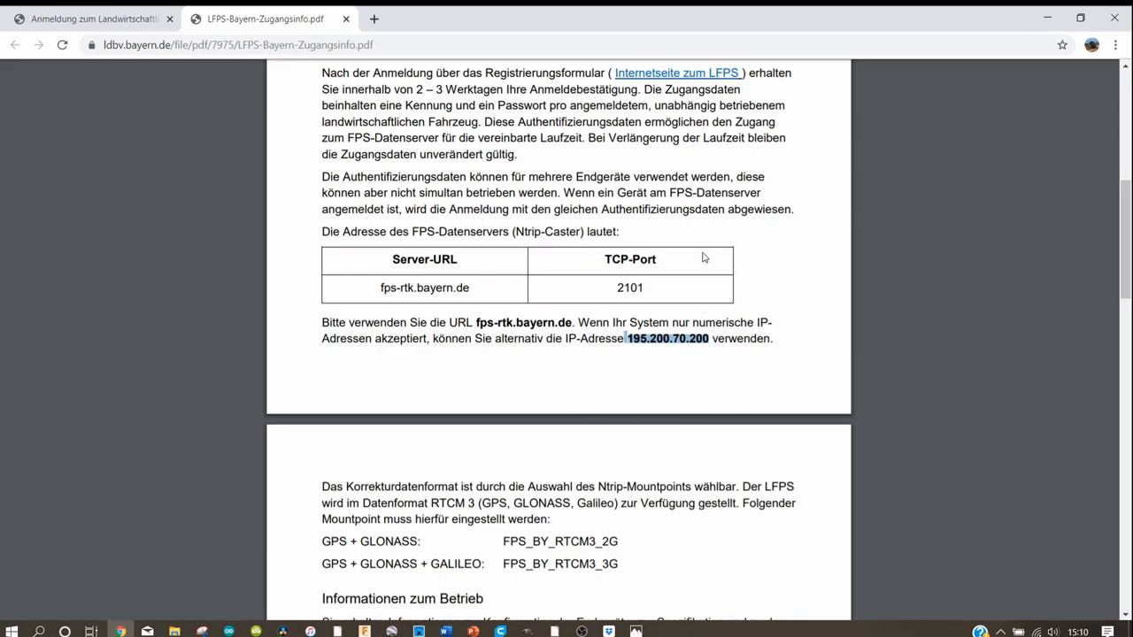
{"action": "mouse_move", "coordinate": [689, 290]}
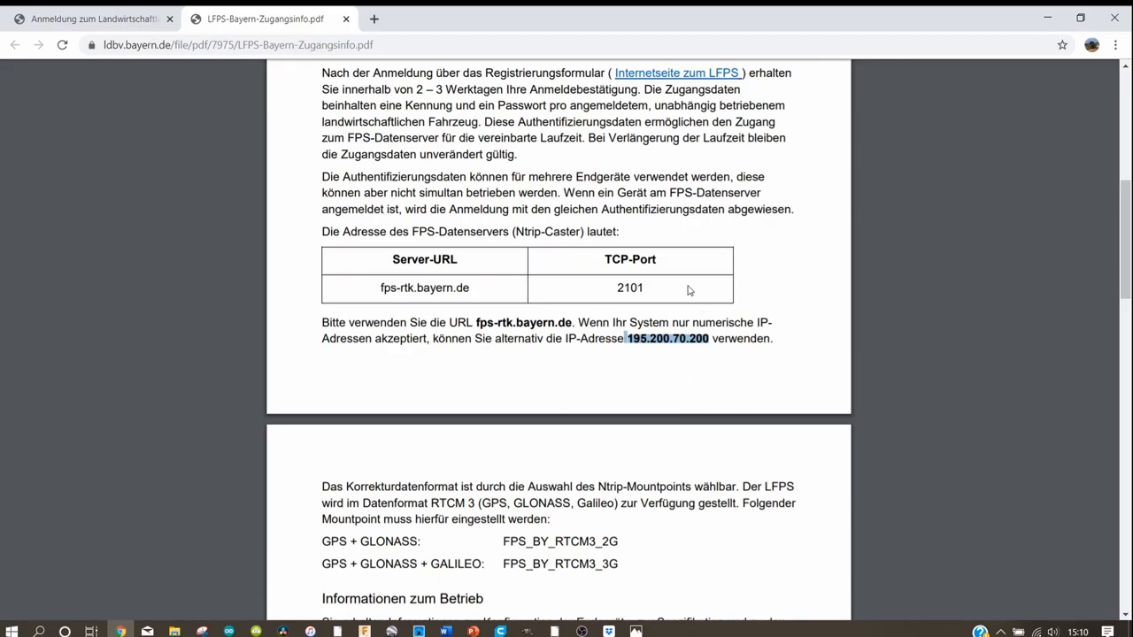
{"action": "left_click", "coordinate": [419, 631]}
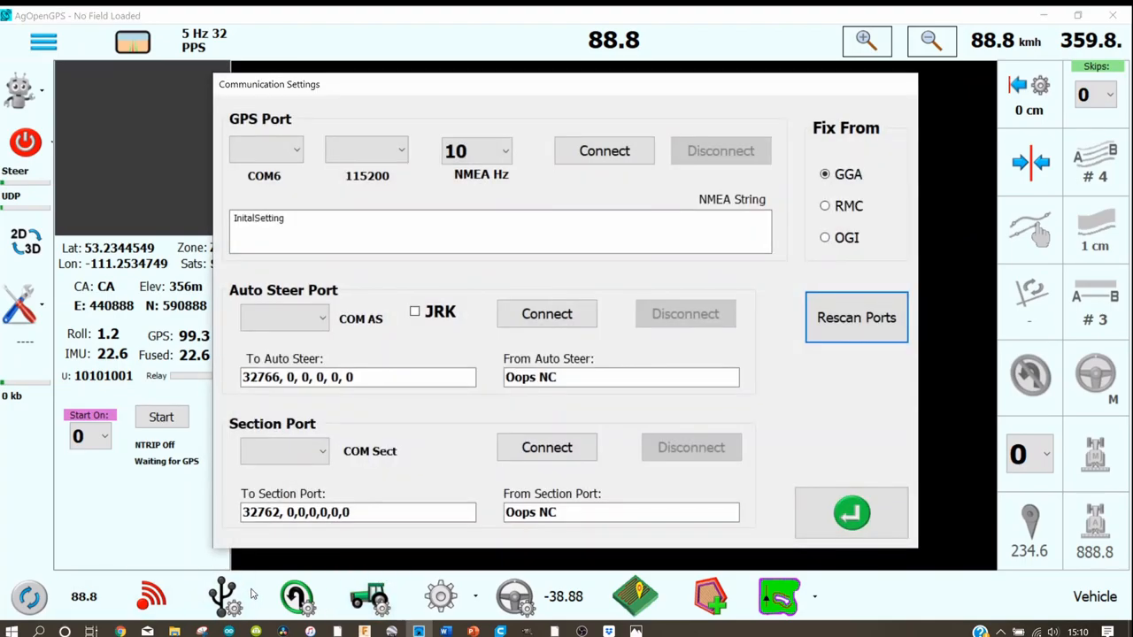
{"action": "mouse_move", "coordinate": [74, 460]}
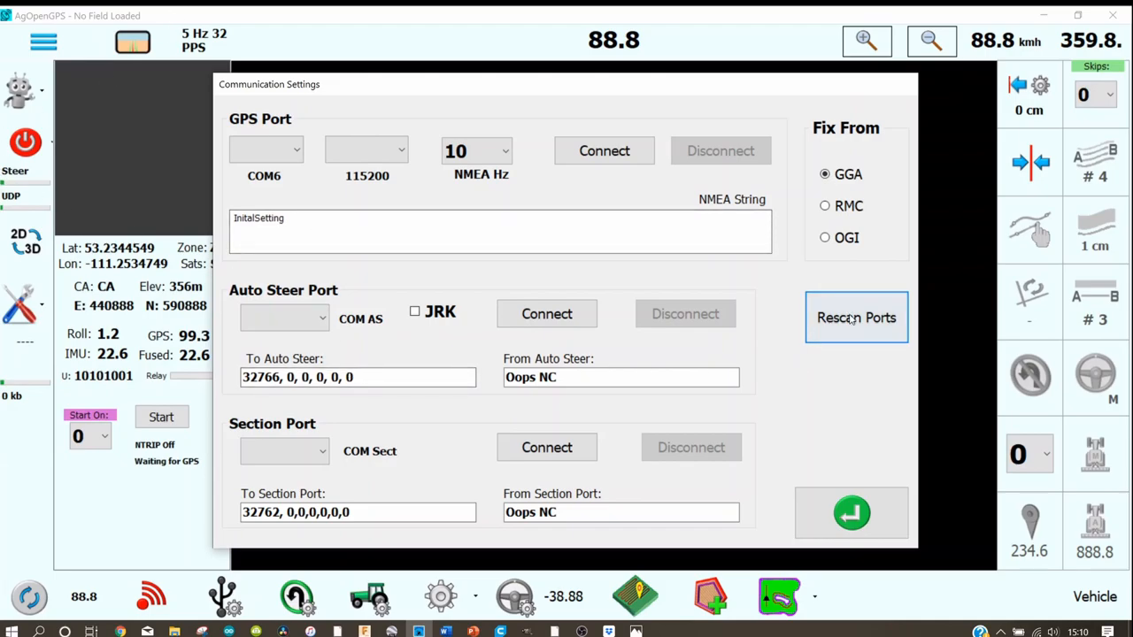
- Close Communication Settings so GPS connects on COM6 at 115200, then bring back Photos
{"action": "left_click", "coordinate": [604, 150]}
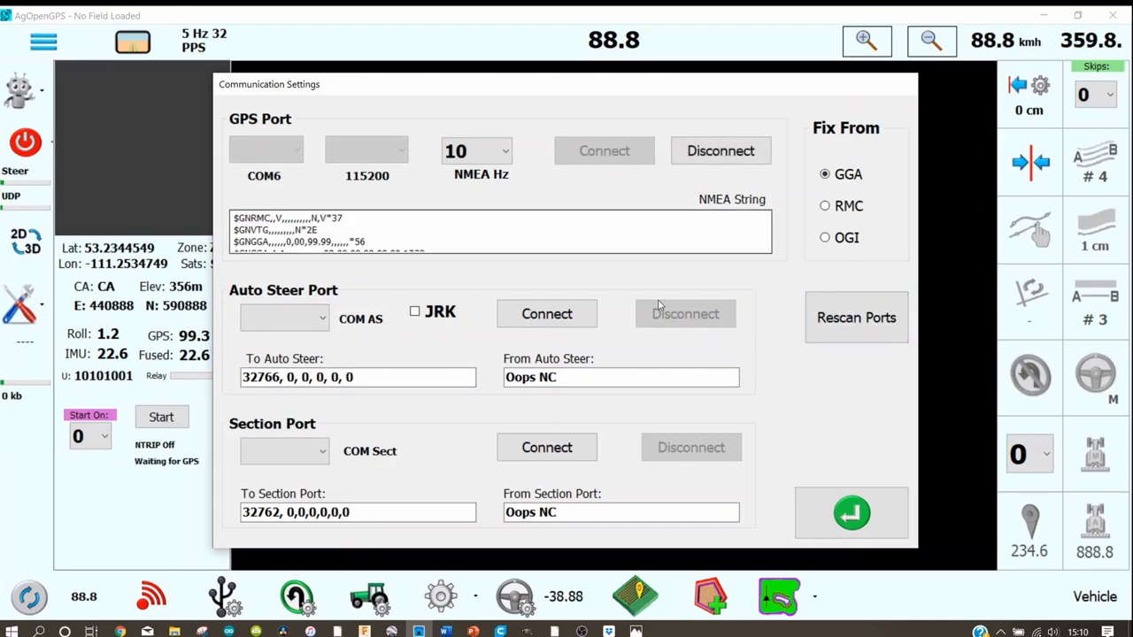
{"action": "left_click", "coordinate": [851, 513]}
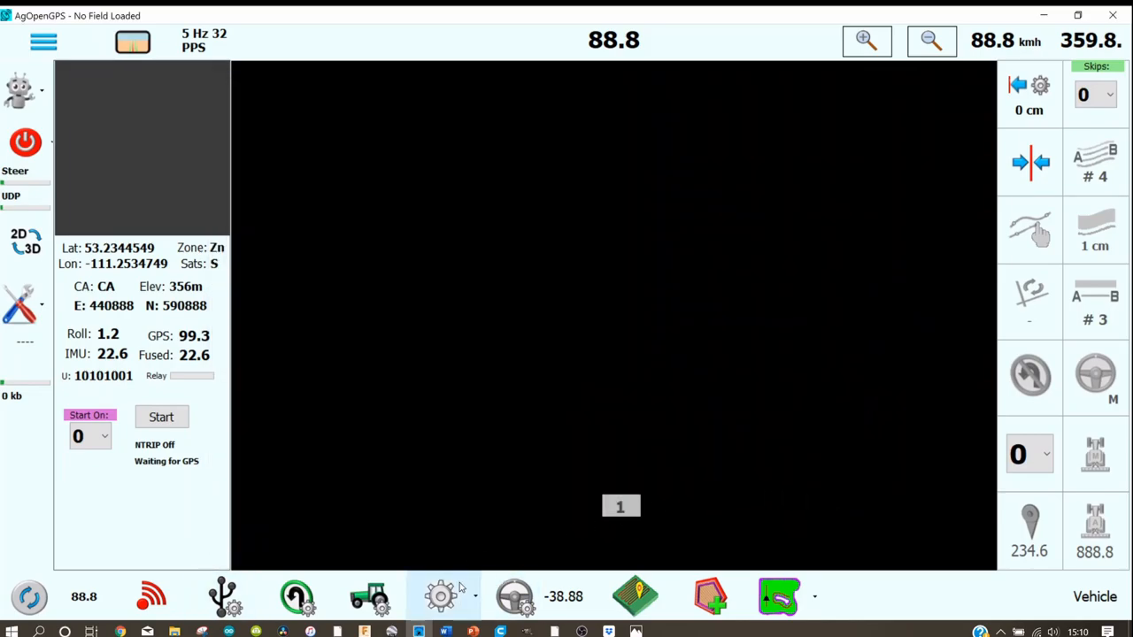
{"action": "left_click", "coordinate": [441, 595]}
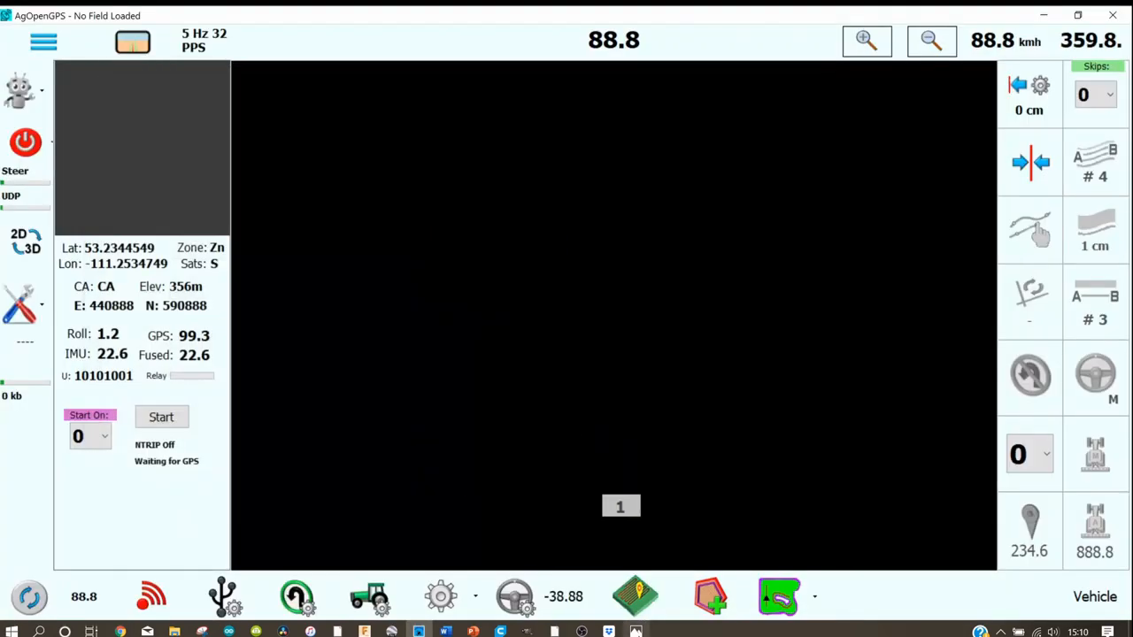
{"action": "left_click", "coordinate": [635, 631]}
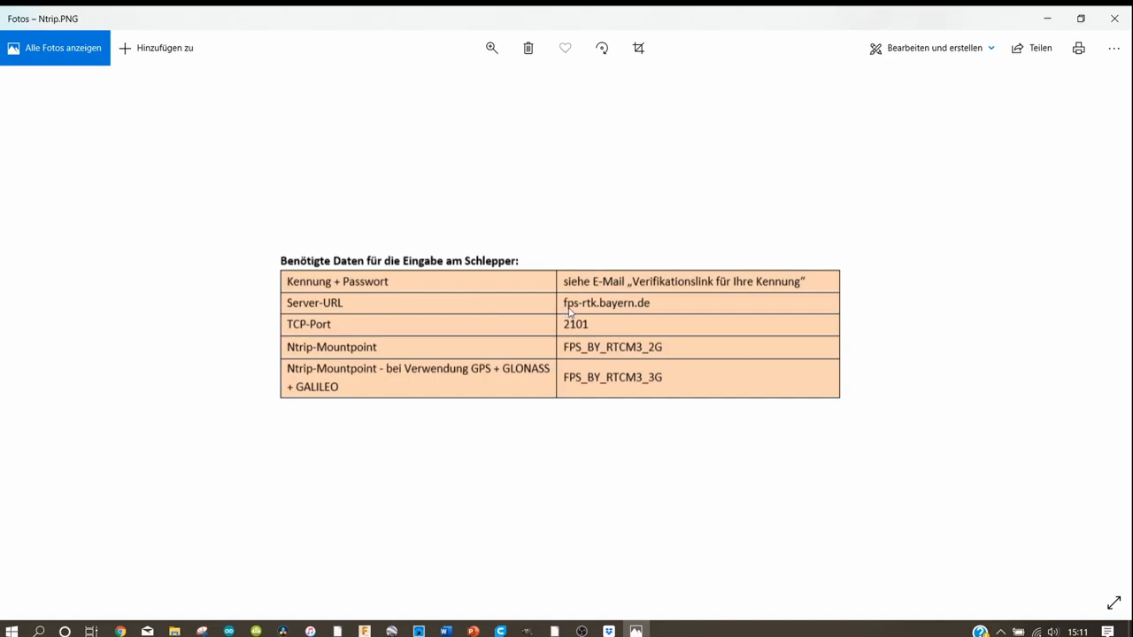
{"action": "mouse_move", "coordinate": [642, 318]}
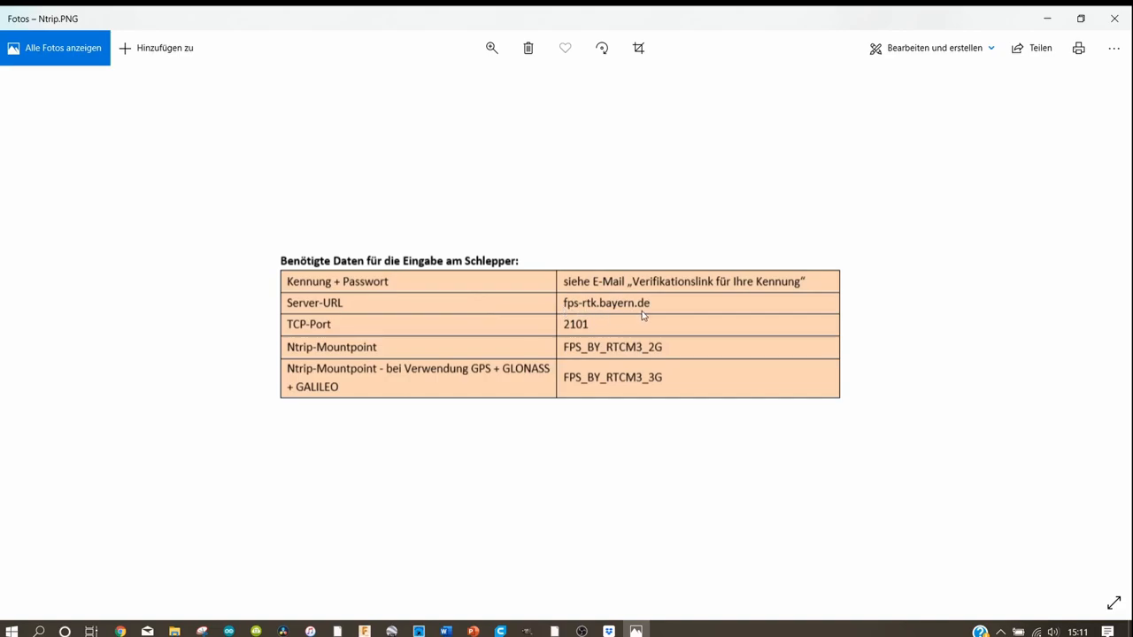
{"action": "mouse_move", "coordinate": [643, 316]}
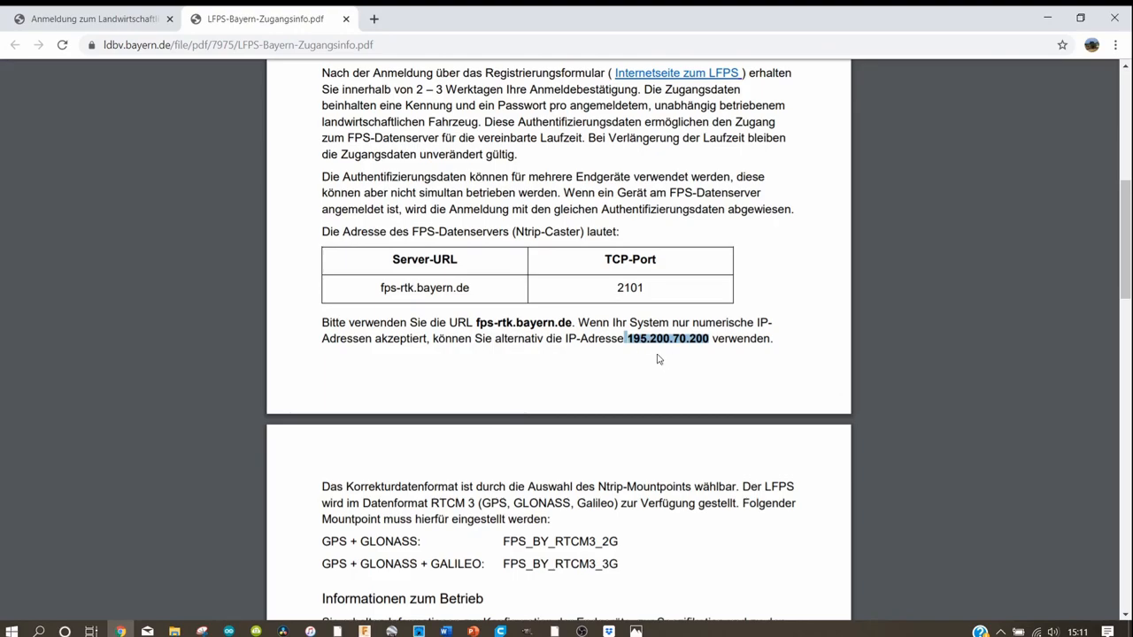
{"action": "mouse_move", "coordinate": [662, 545]}
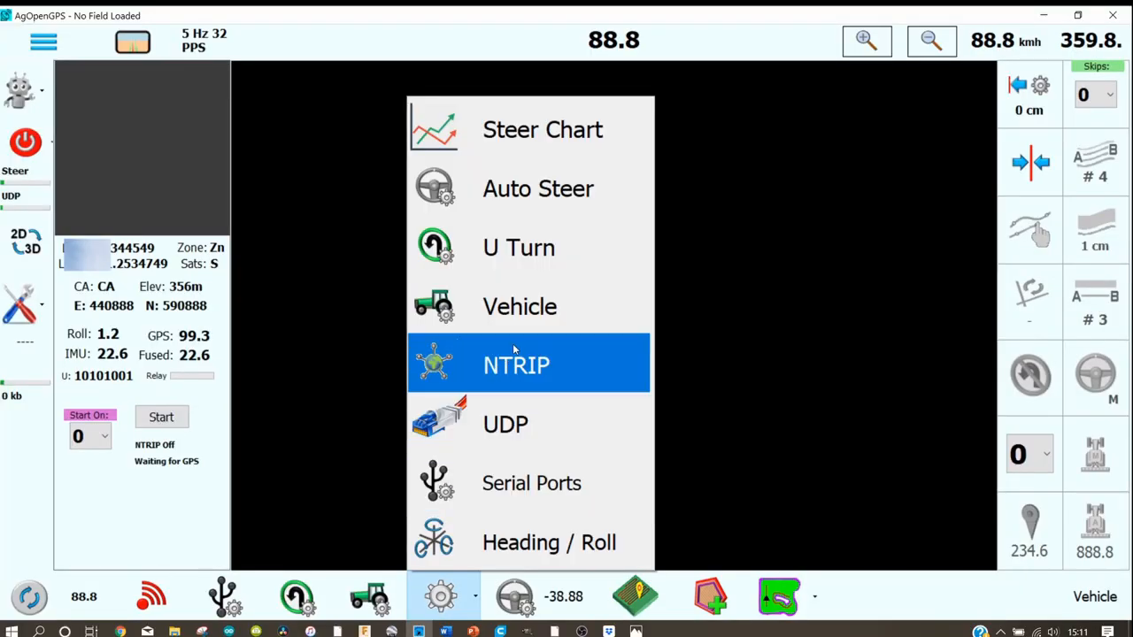
- Enter 195.200.70.200 as the NTRIP broadcaster IP and confirm it
{"action": "left_click", "coordinate": [516, 365]}
{"action": "type", "text": "195"}
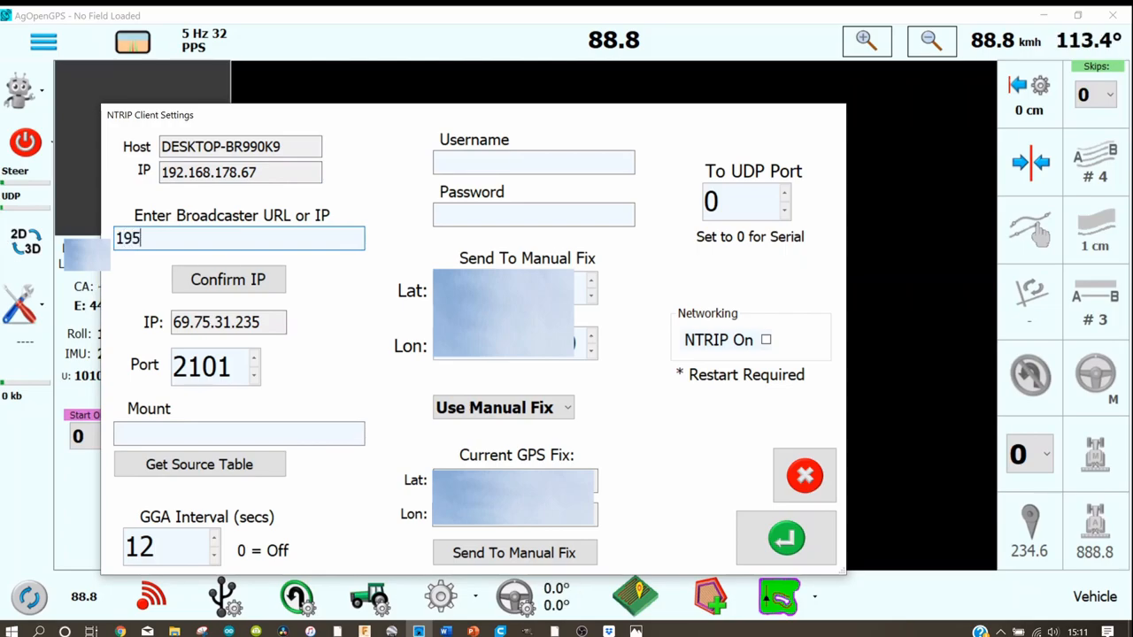
{"action": "type", "text": ".200"}
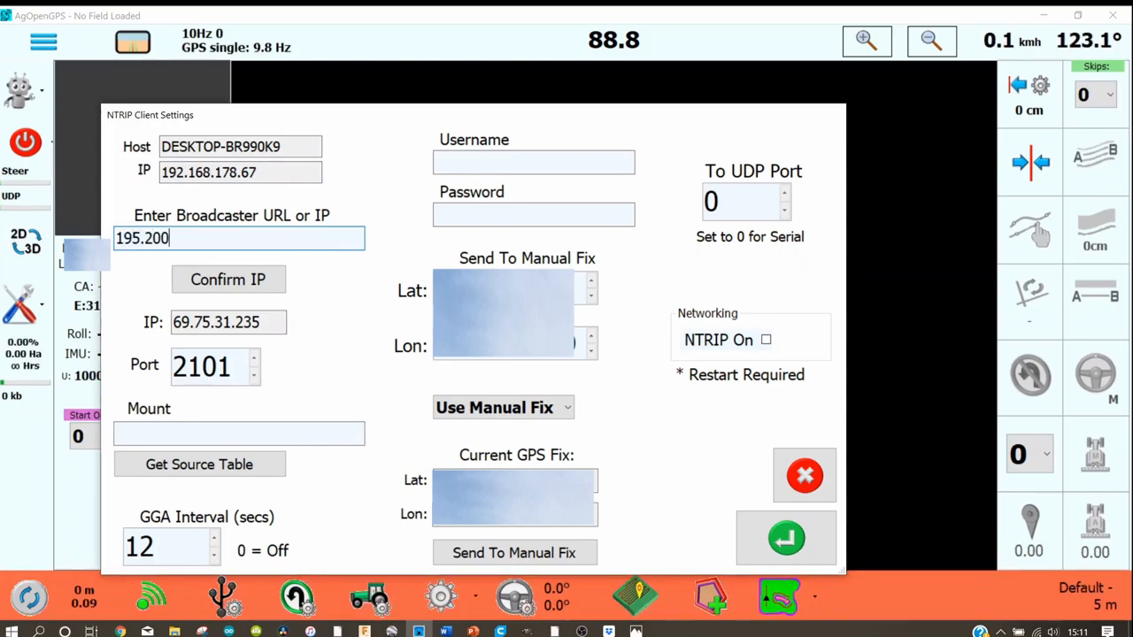
{"action": "type", "text": ".70"}
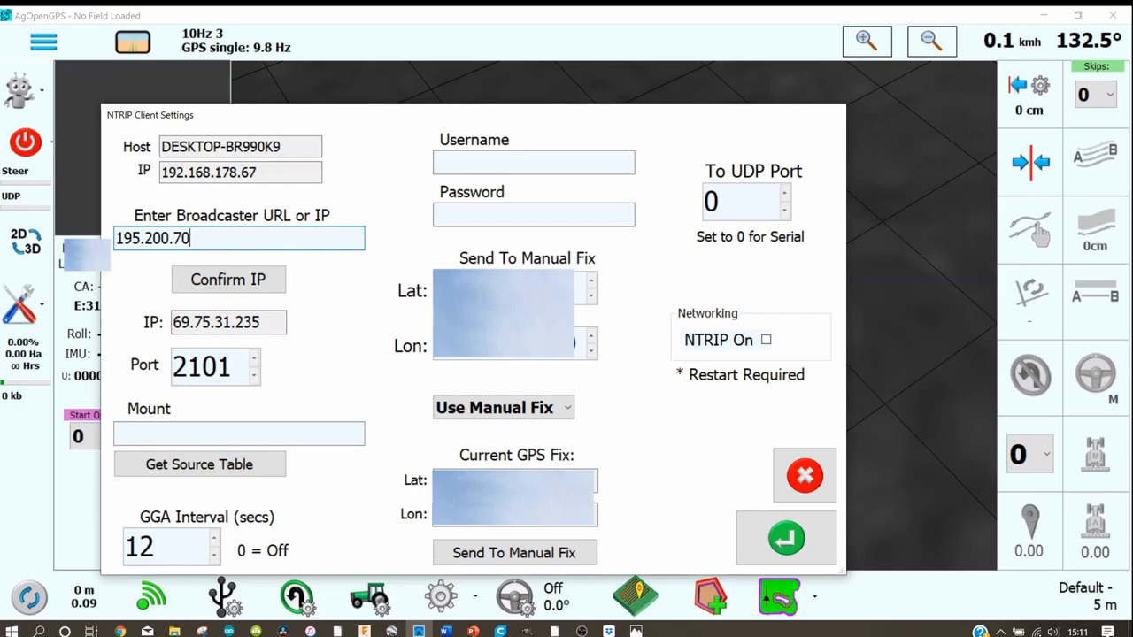
{"action": "type", "text": ".200"}
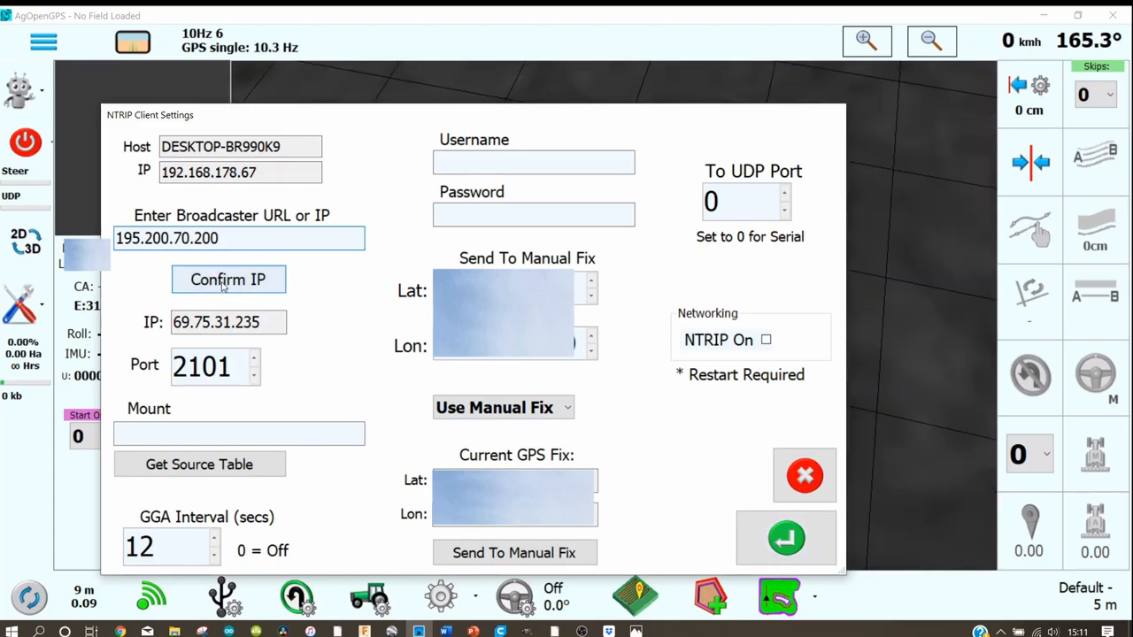
{"action": "left_click", "coordinate": [228, 280]}
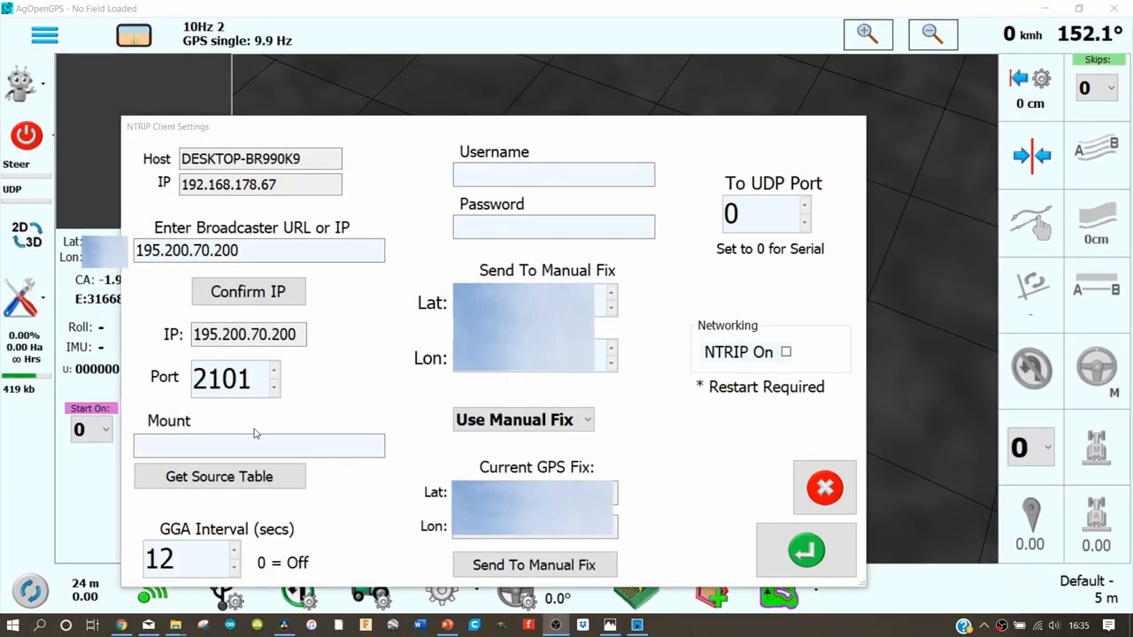
{"action": "left_click", "coordinate": [805, 550]}
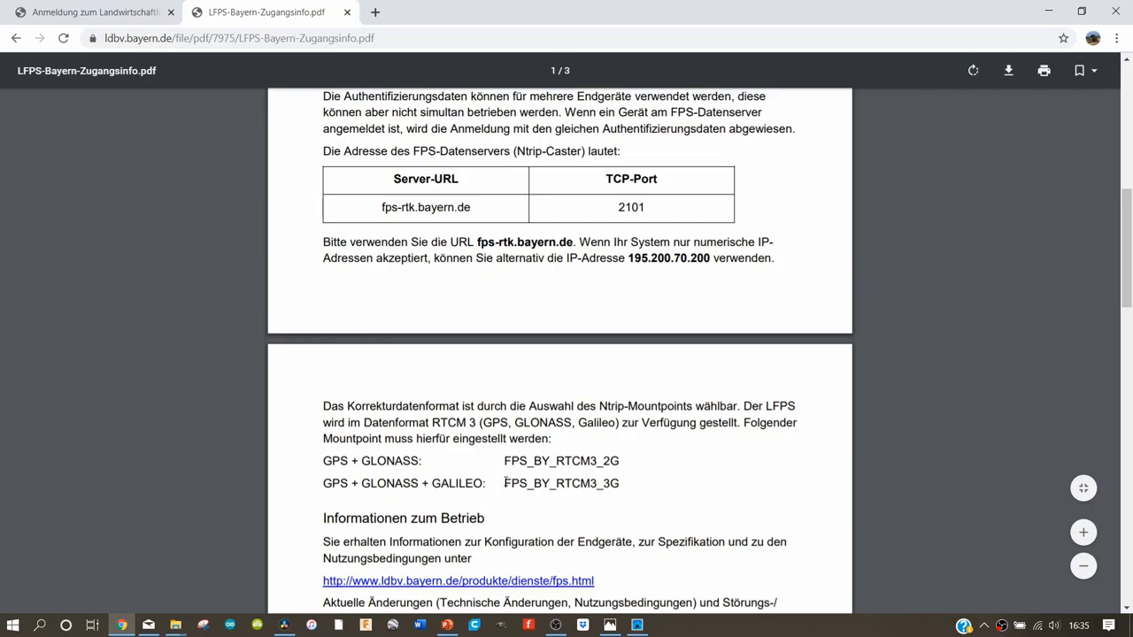
- Select the GPS + GLONASS + GALILEO mountpoint name FPS_BY_RTCM3_3G in the PDF
{"action": "double_click", "coordinate": [561, 483]}
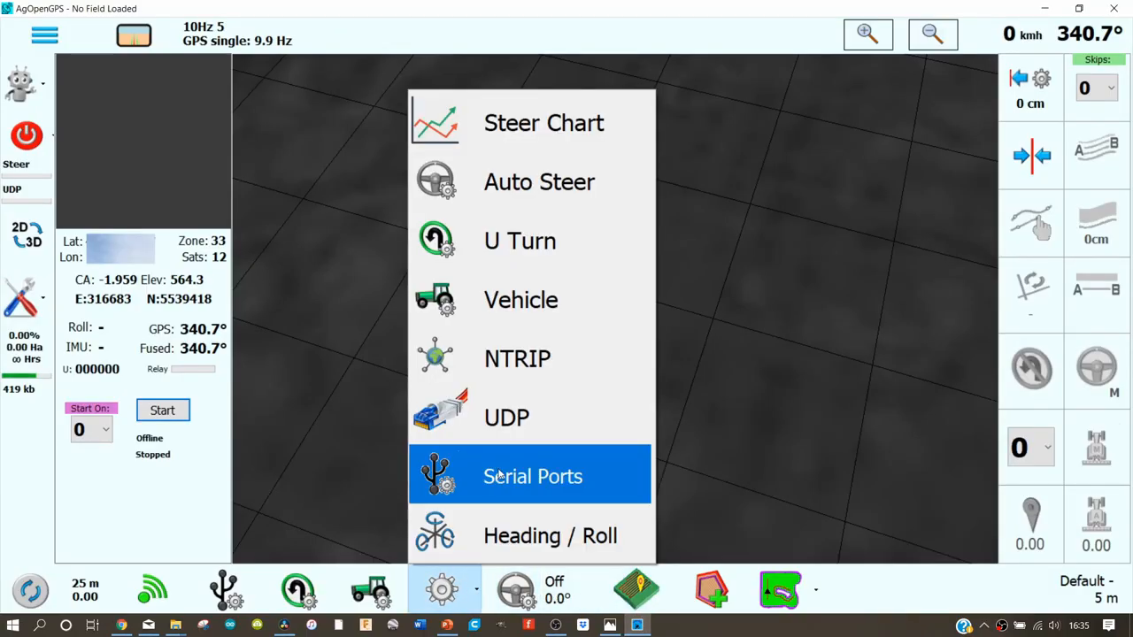
- Enter FPS_BY_RTCM3_3G in the NTRIP settings Mount field
{"action": "left_click", "coordinate": [517, 359]}
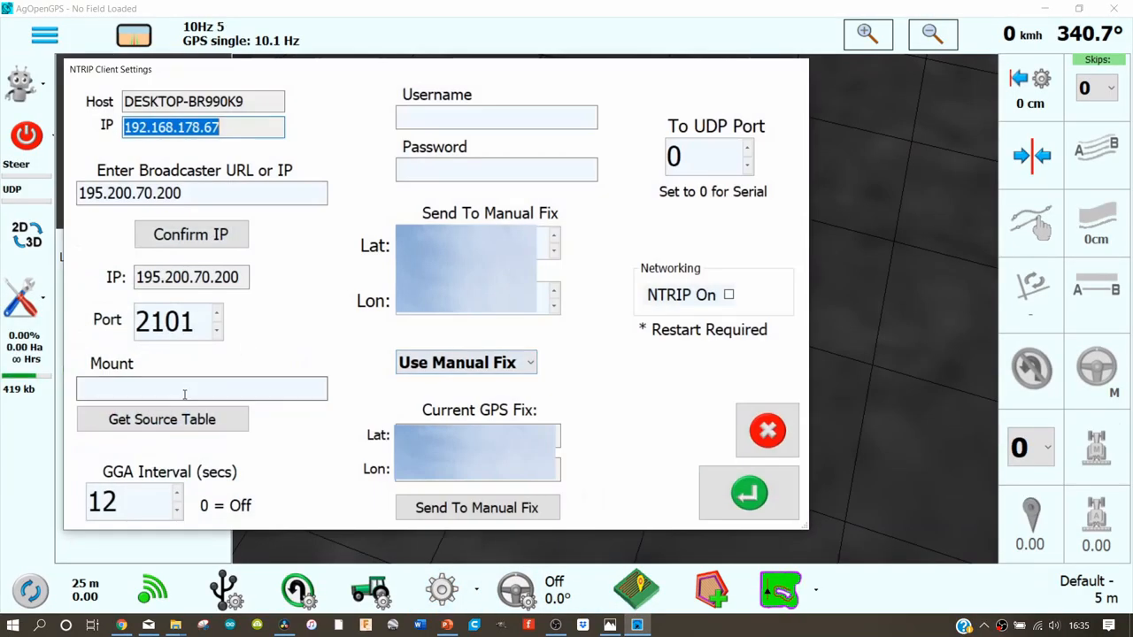
{"action": "left_click", "coordinate": [202, 388]}
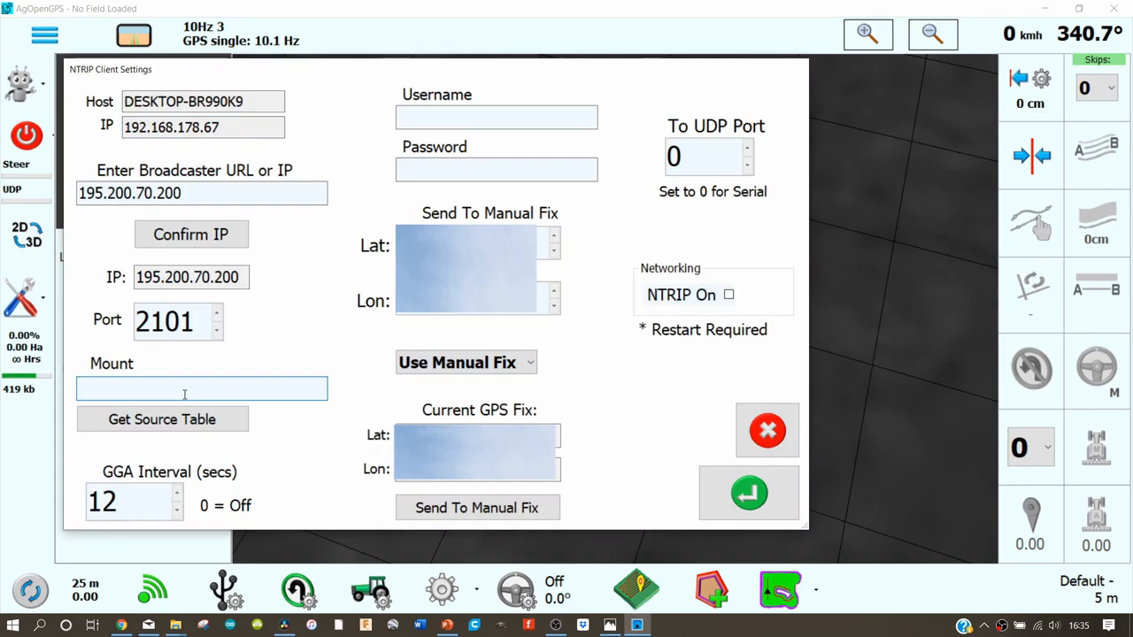
{"action": "type", "text": "FPS"}
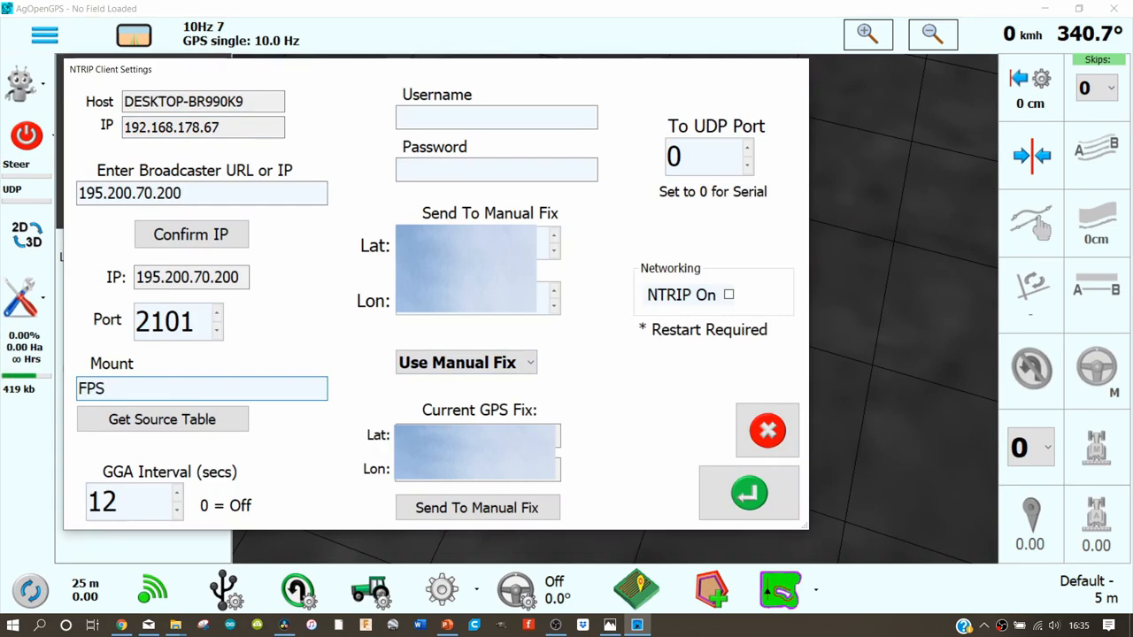
{"action": "type", "text": "_BY_"}
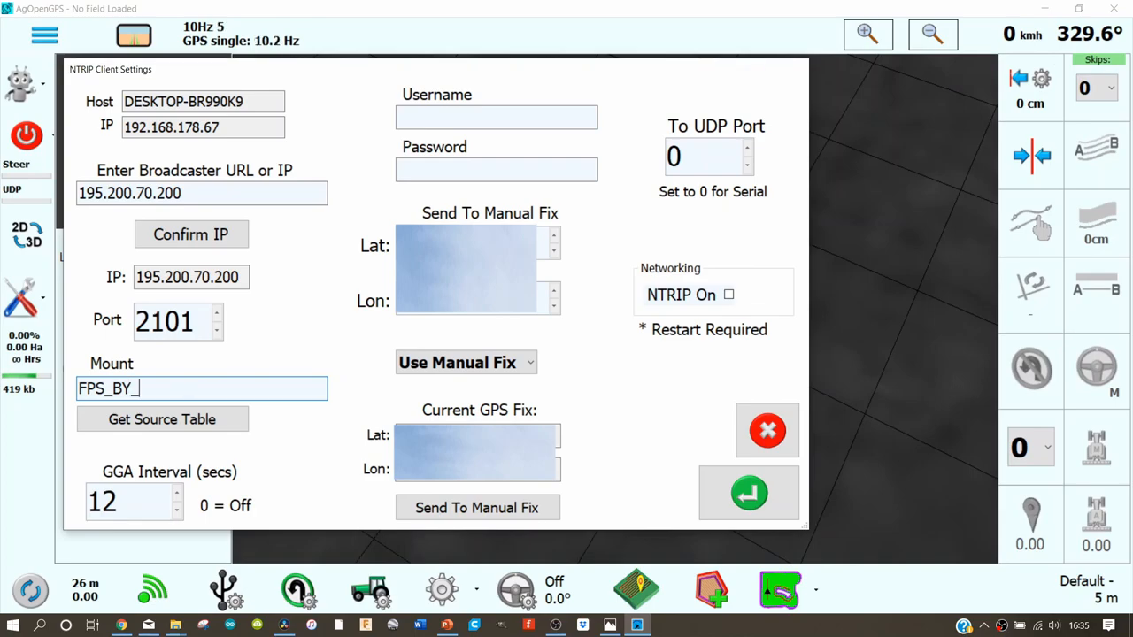
{"action": "type", "text": "RTC"}
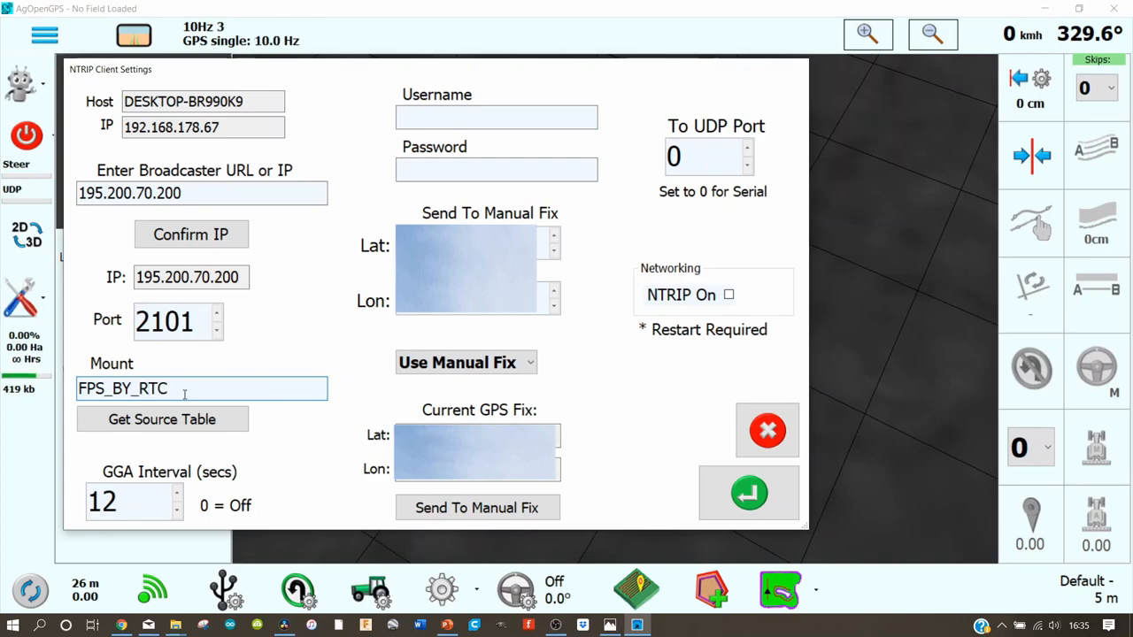
{"action": "type", "text": "M3"}
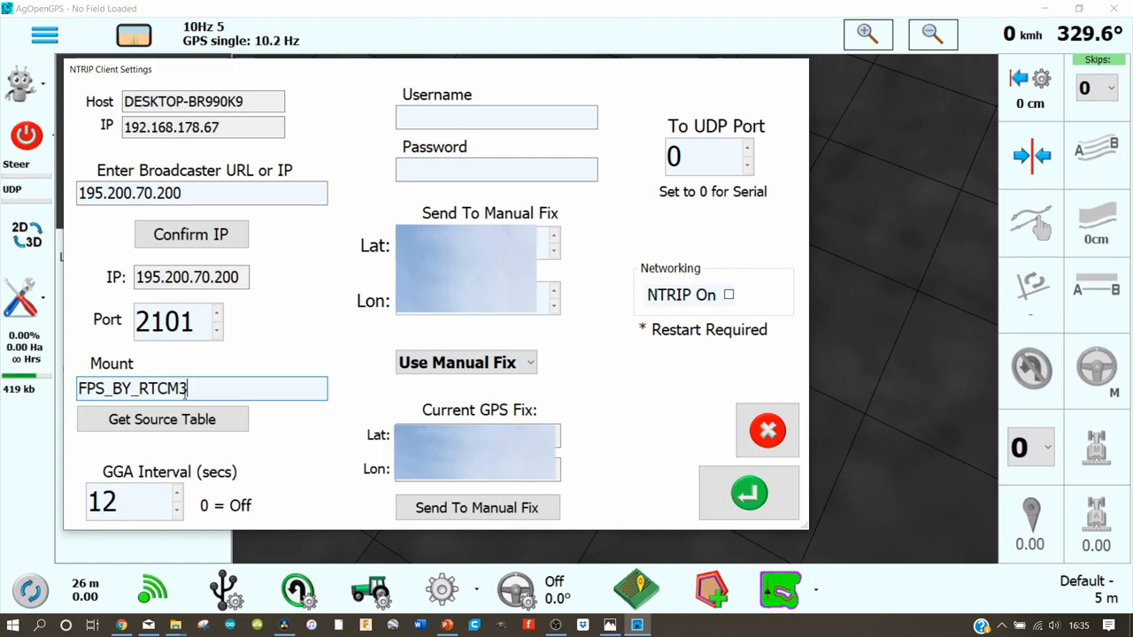
{"action": "type", "text": "_3G"}
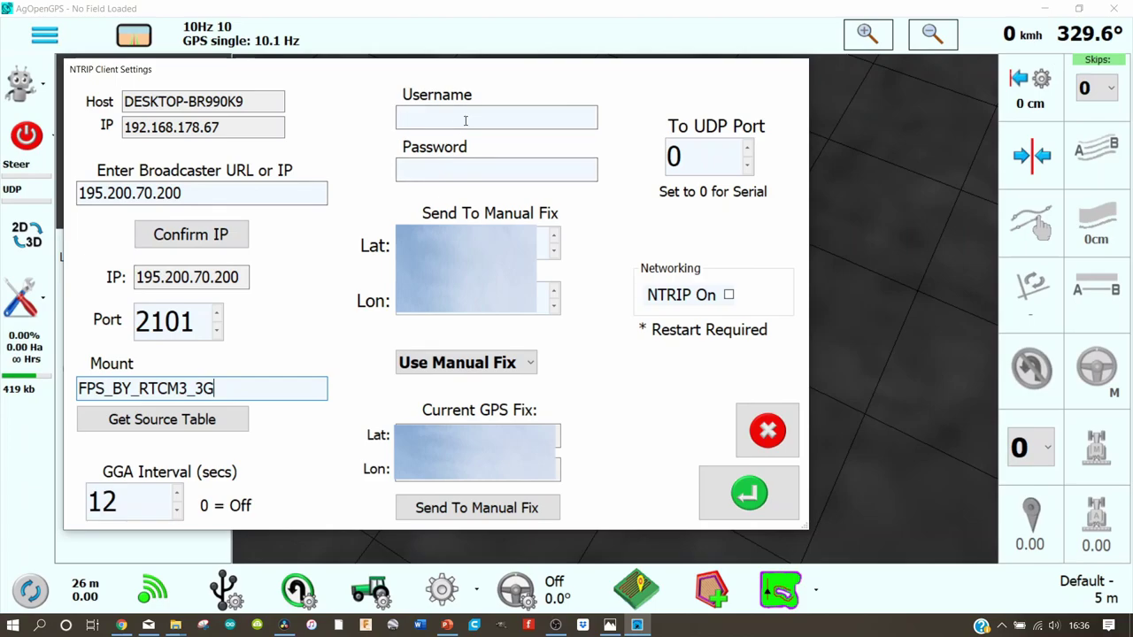
- Fill in the masked caster username and password fields in NTRIP settings
{"action": "left_click", "coordinate": [496, 117]}
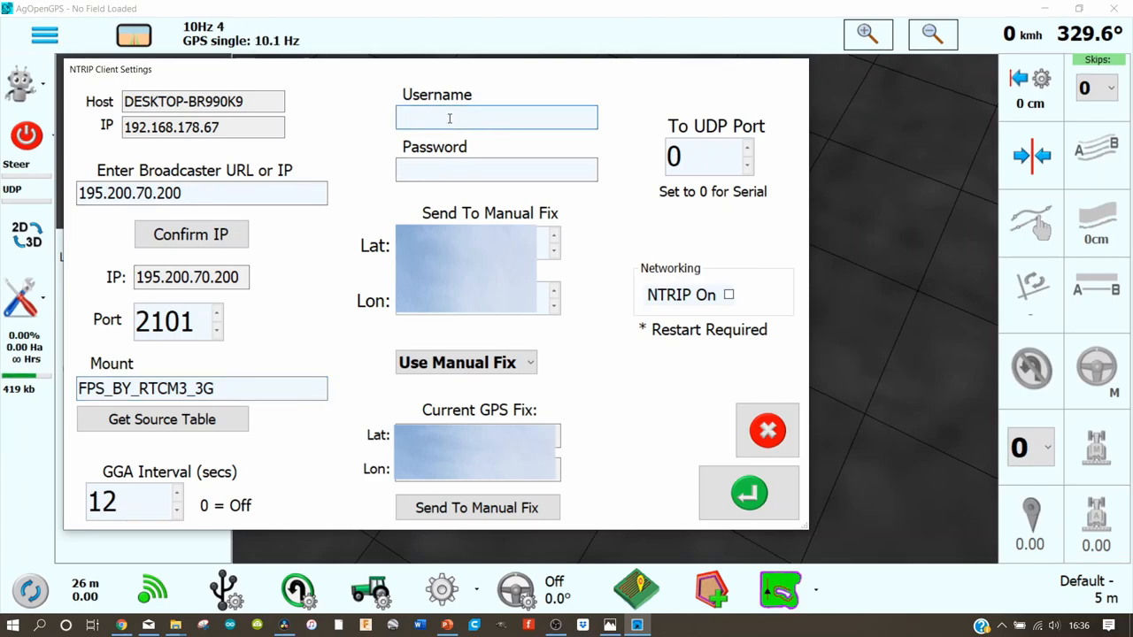
{"action": "type", "text": "*"}
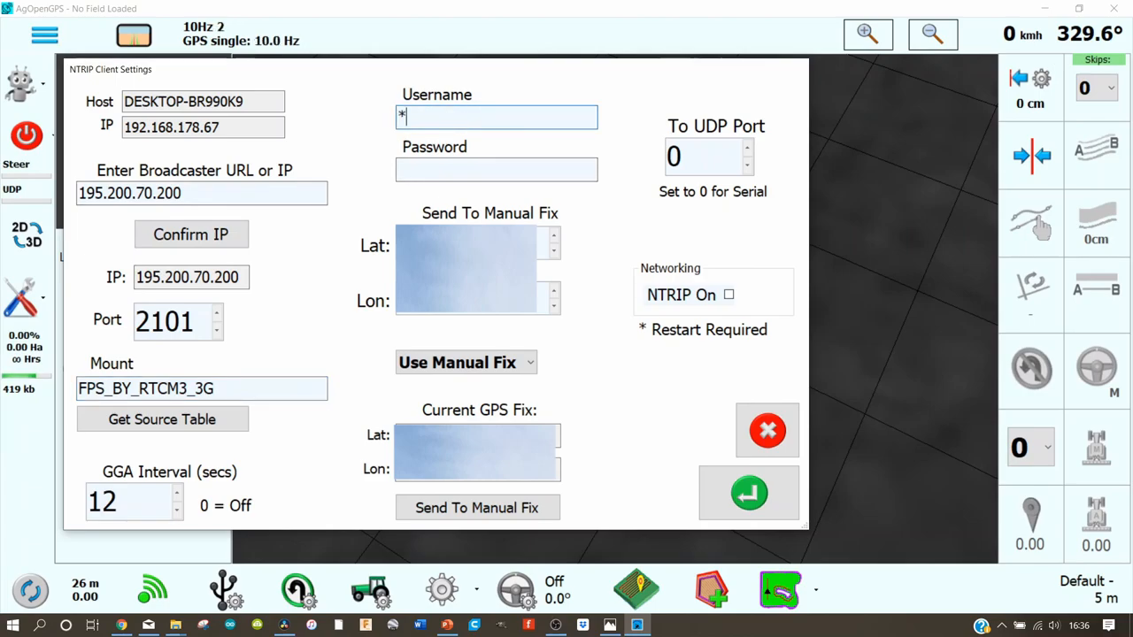
{"action": "type", "text": "**"}
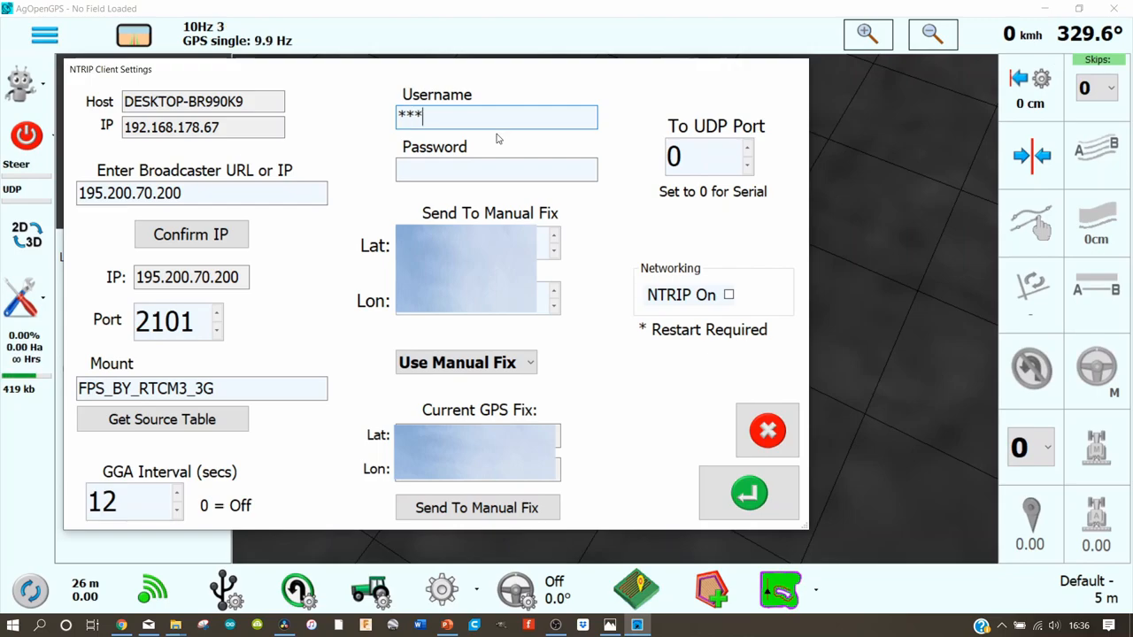
{"action": "type", "text": "**"}
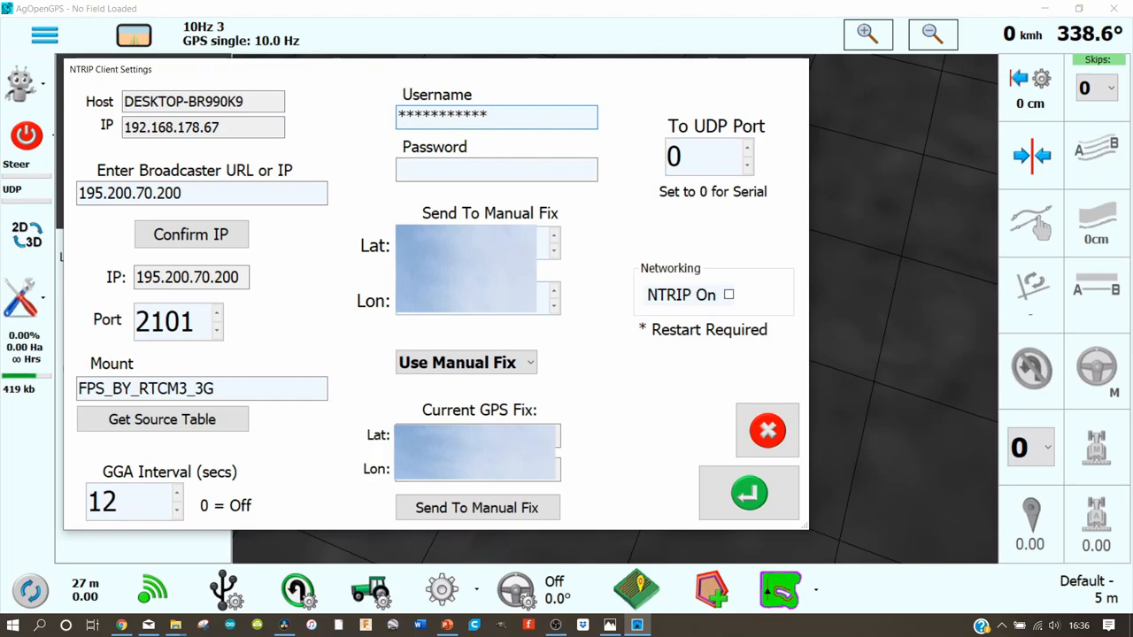
{"action": "left_click", "coordinate": [496, 169]}
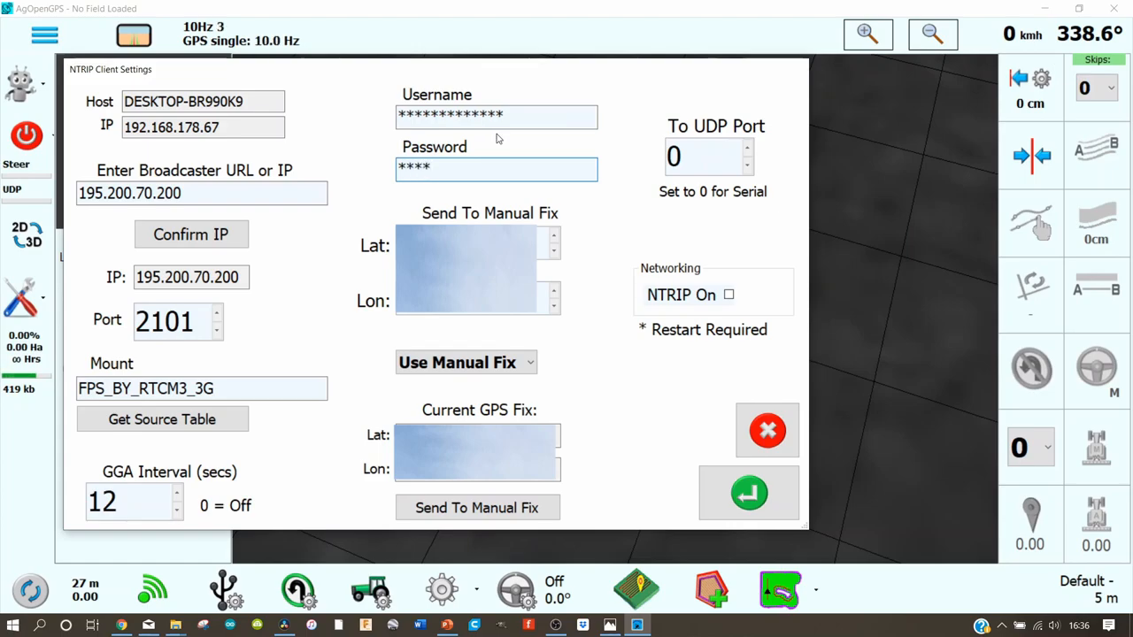
{"action": "type", "text": "**"}
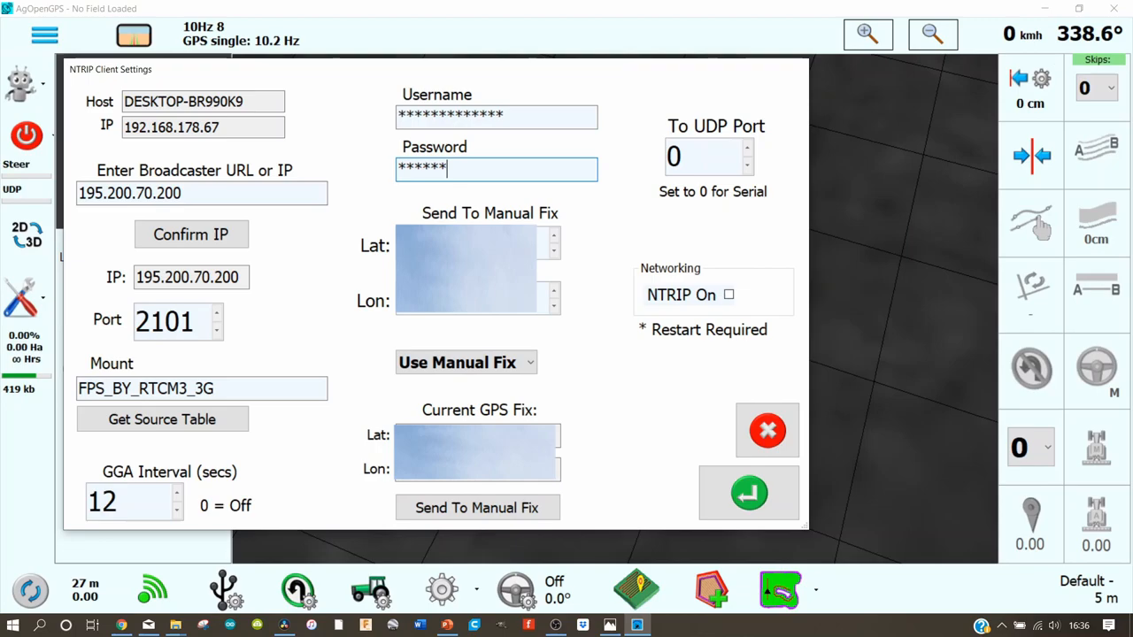
{"action": "type", "text": "***"}
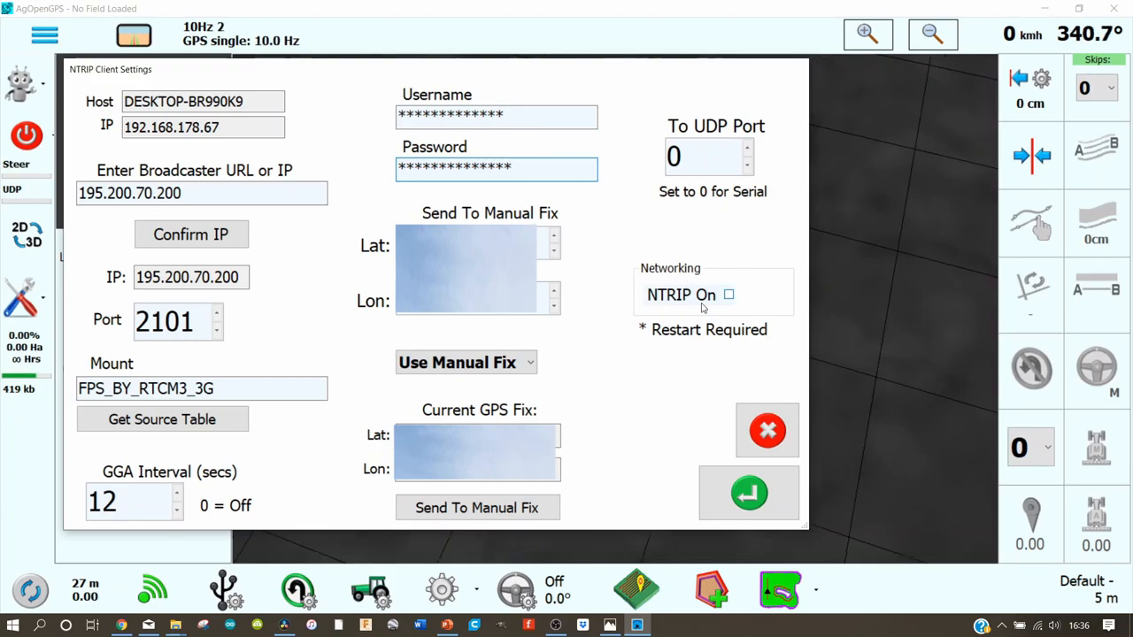
- Tick NTRIP On, save with OK, then close and relaunch AgOpenGPS
{"action": "left_click", "coordinate": [729, 294]}
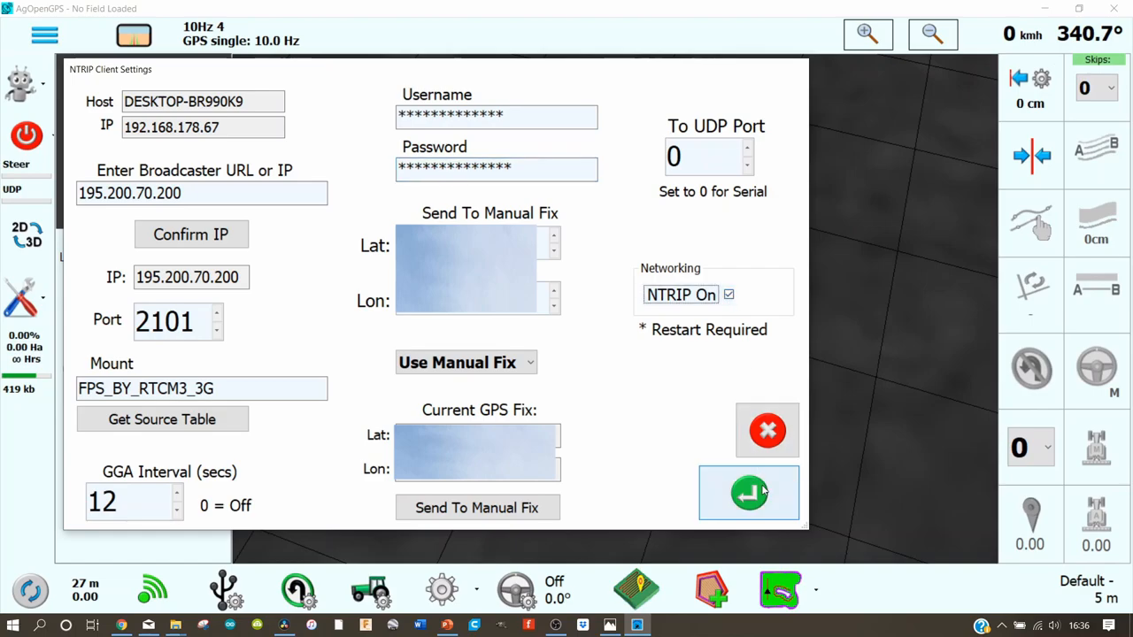
{"action": "left_click", "coordinate": [748, 492]}
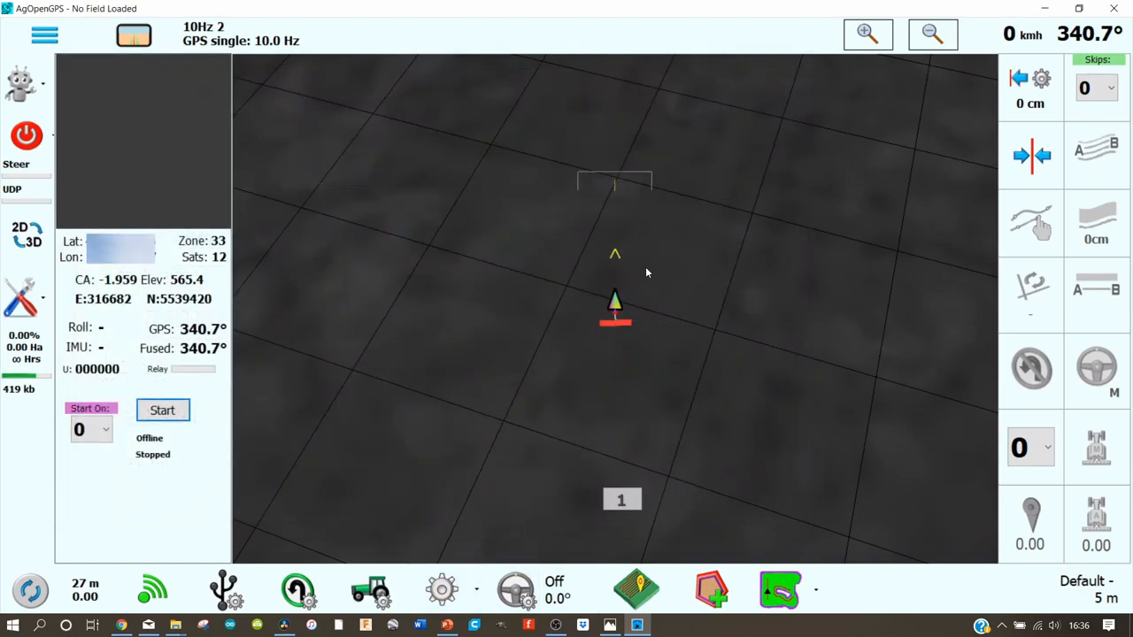
{"action": "left_click", "coordinate": [121, 626]}
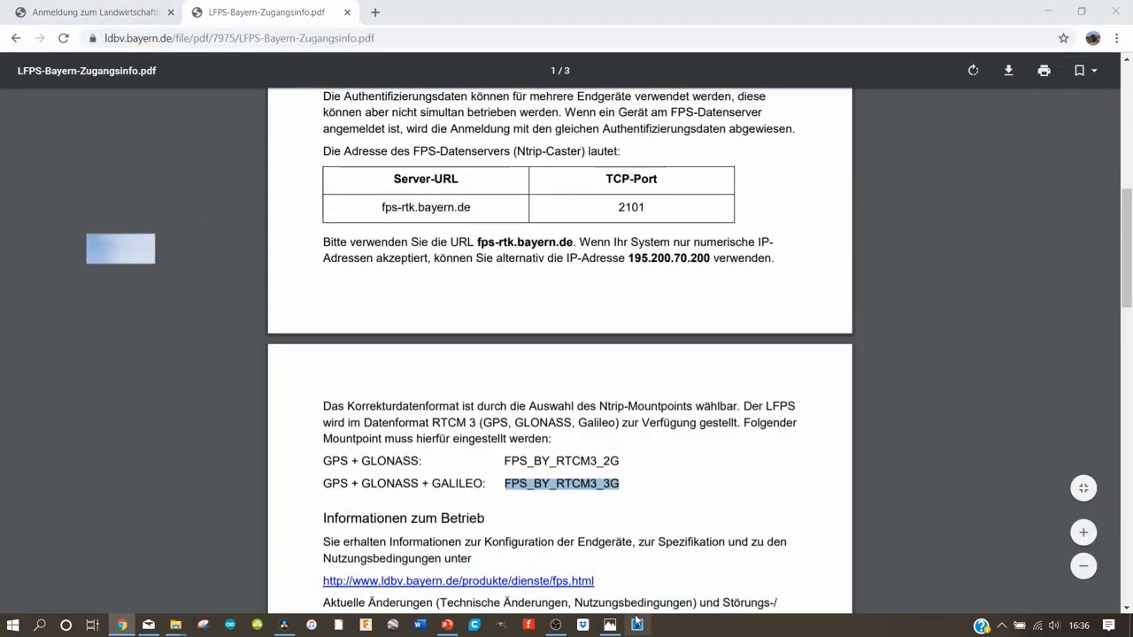
{"action": "left_click", "coordinate": [636, 625]}
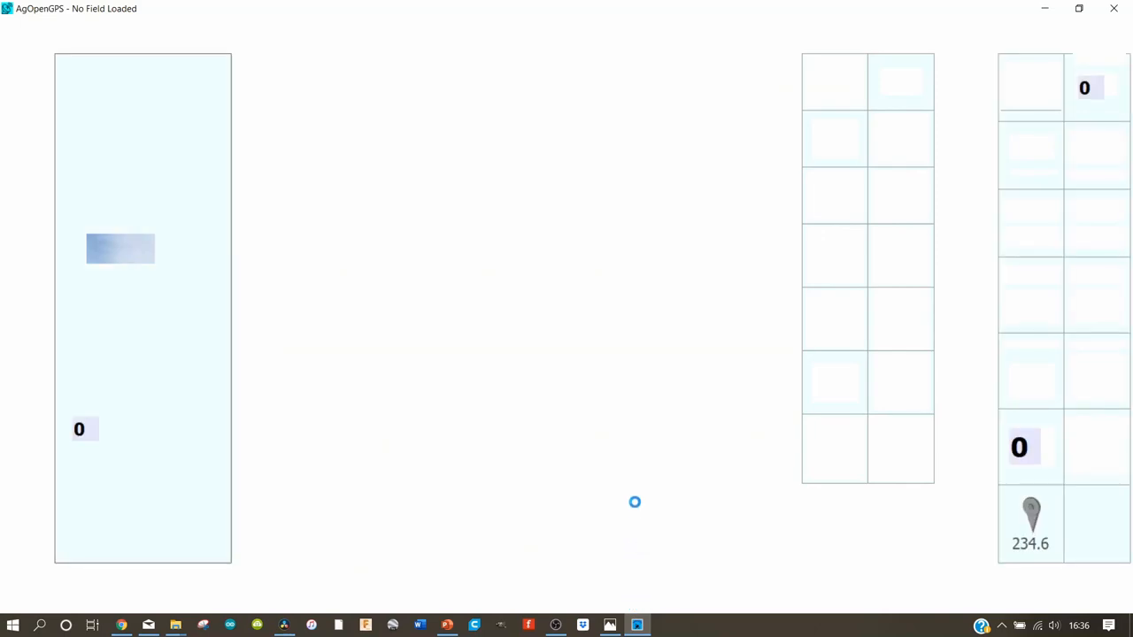